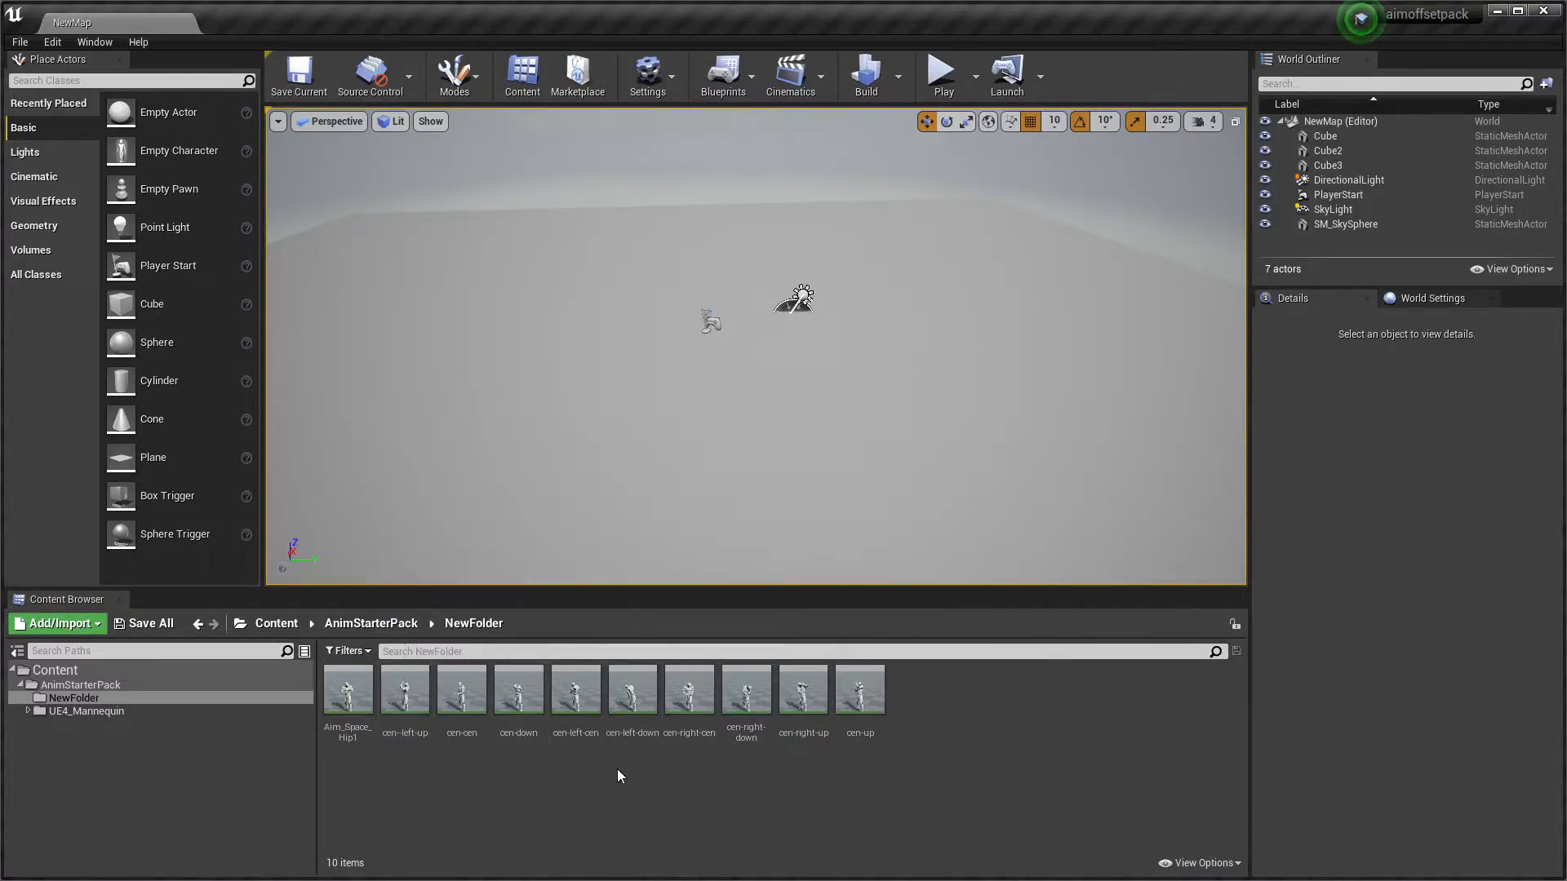
{"action": "mouse_move", "coordinate": [631, 690]}
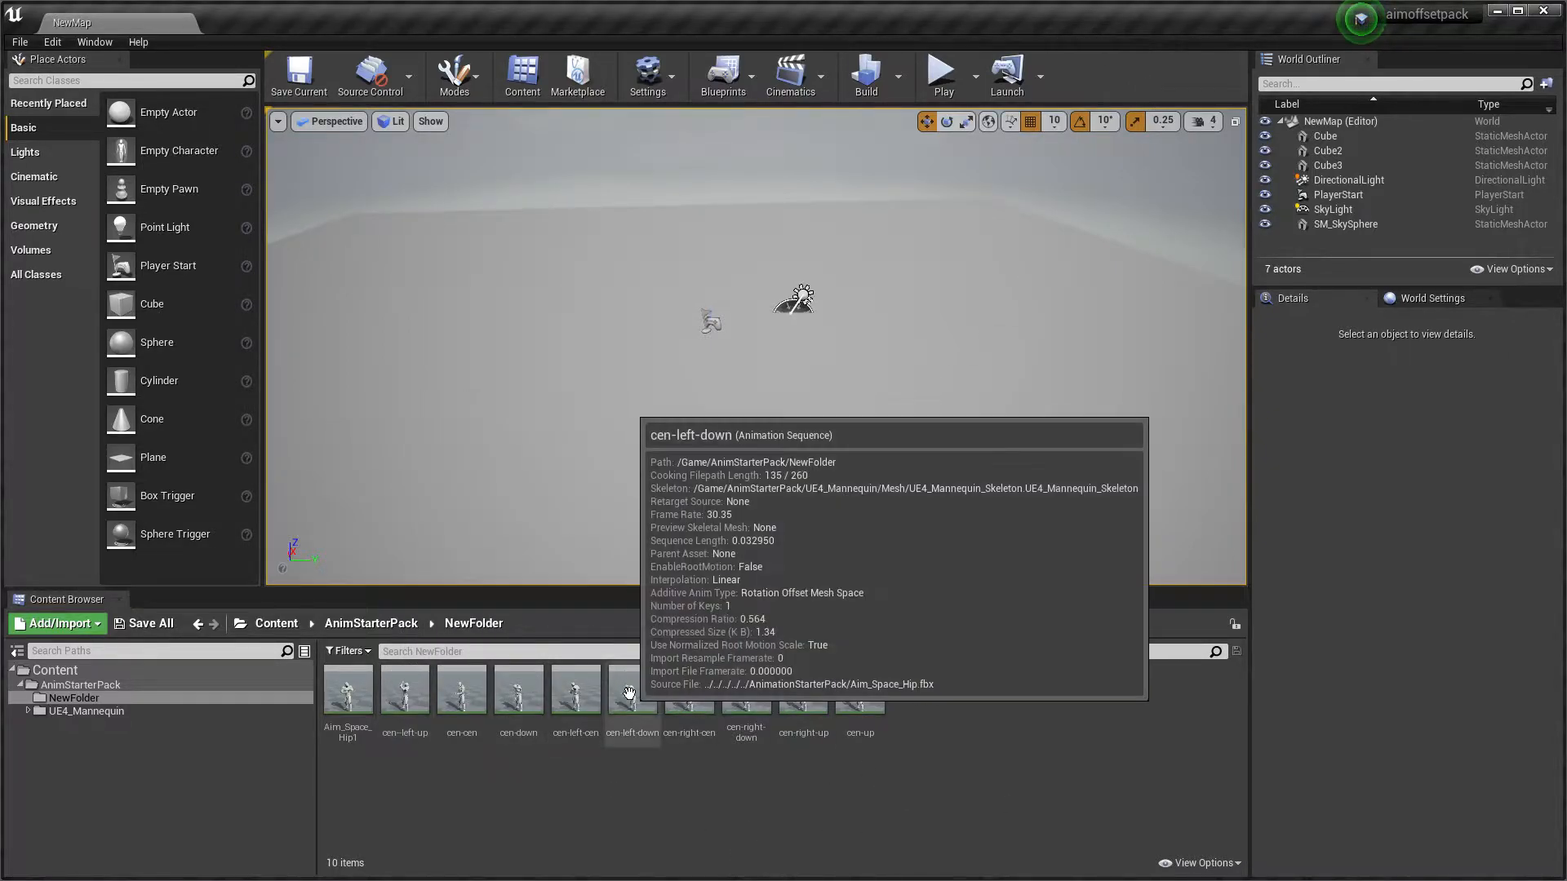
Start a new Aim Offset in NewFolder to bring up the Pick Skeleton dialog
{"action": "left_click", "coordinate": [802, 689]}
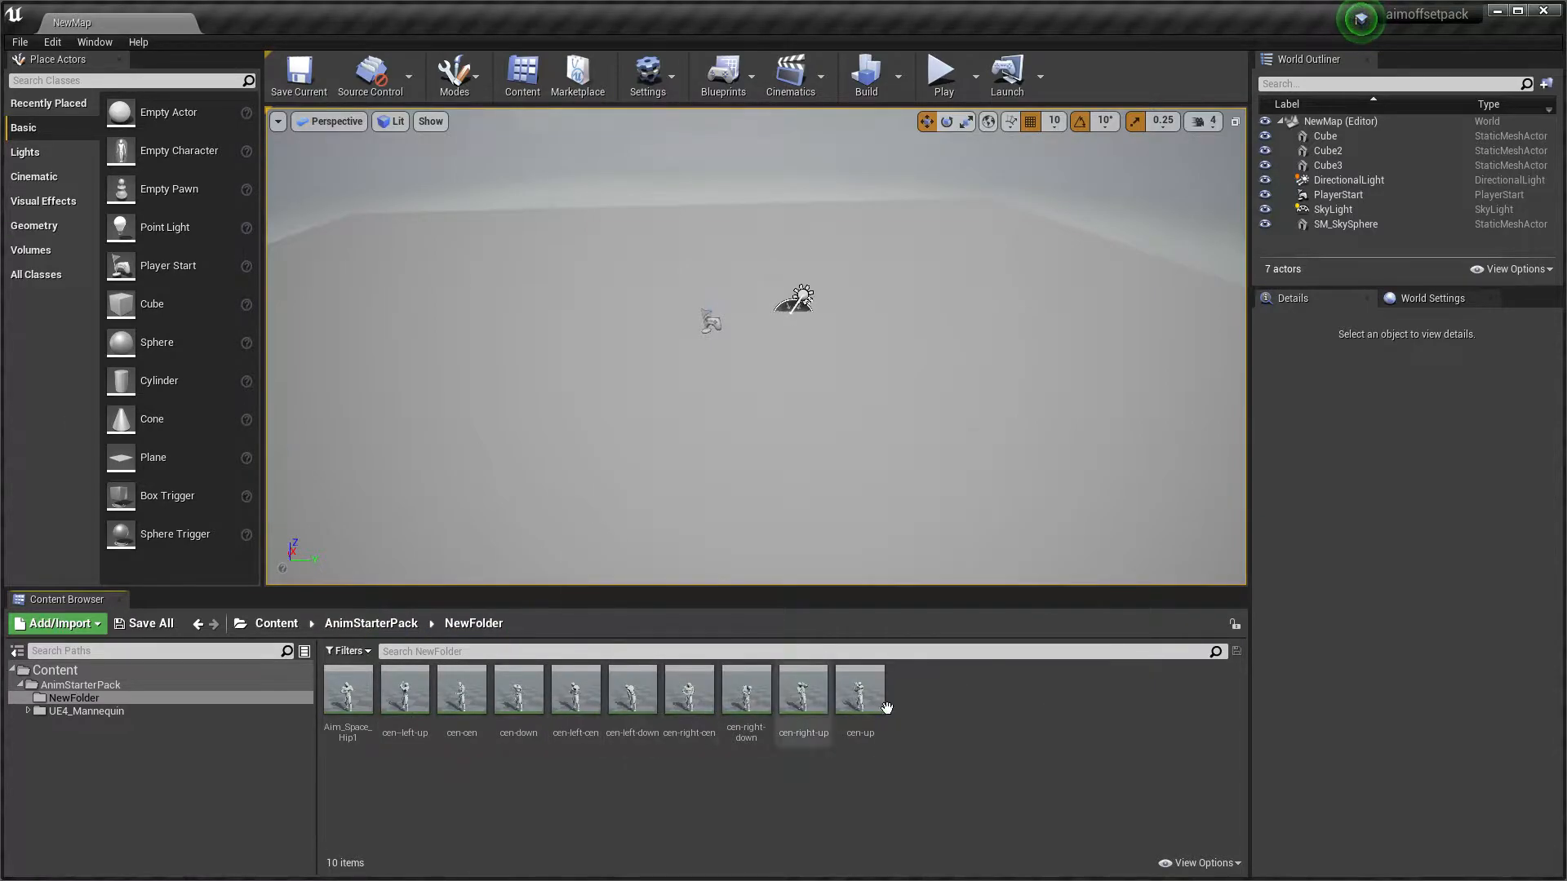
{"action": "mouse_move", "coordinate": [912, 711]}
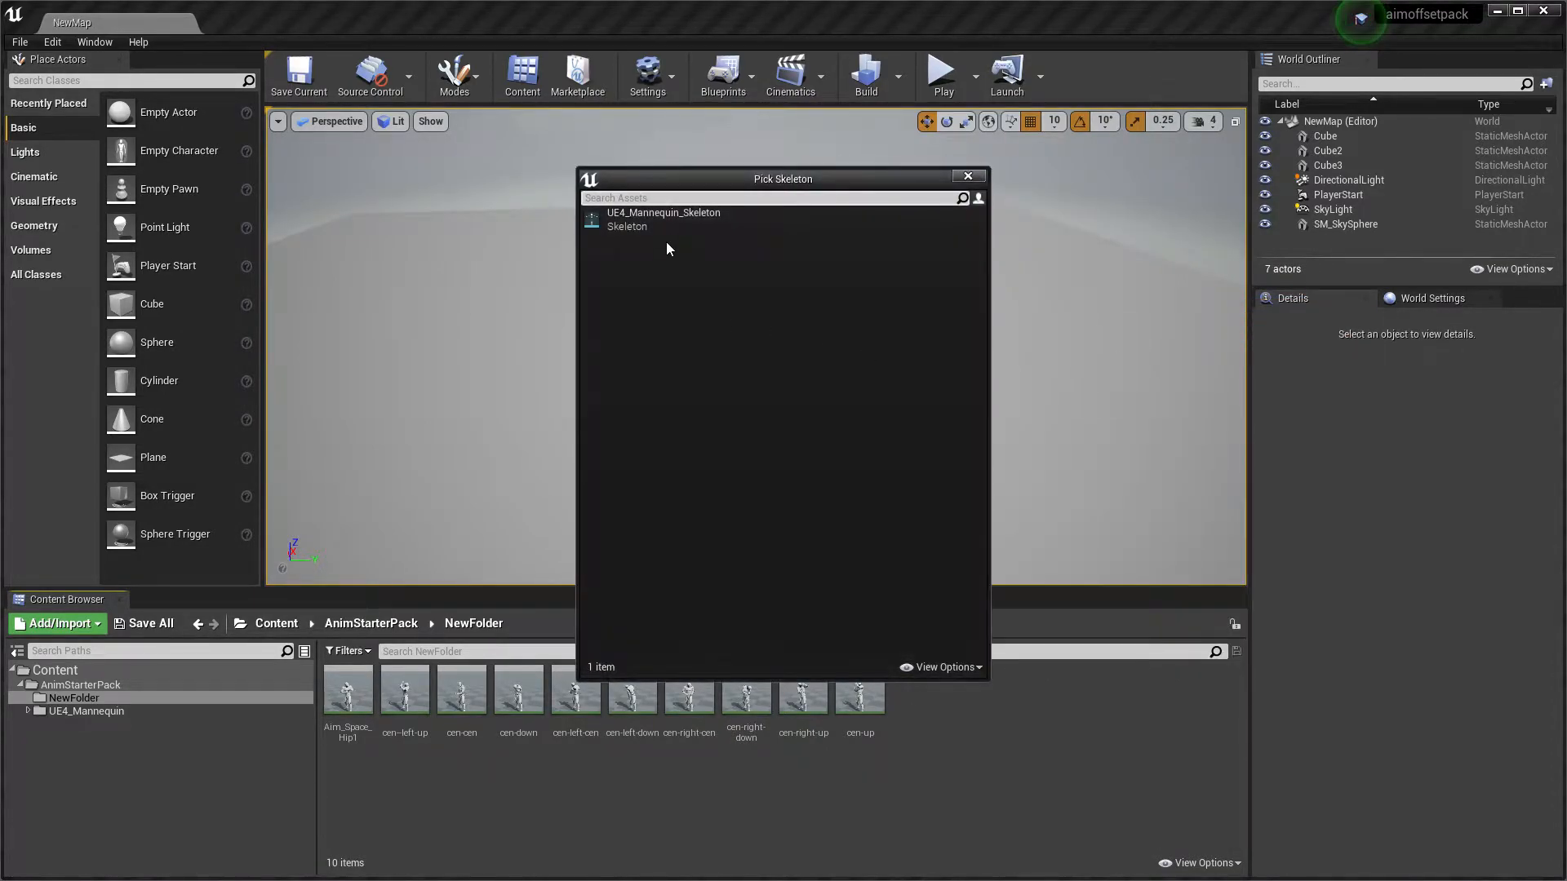
Create an aim offset on UE4_Mannequin_Skeleton named 'offset' and open it
{"action": "left_click", "coordinate": [662, 212]}
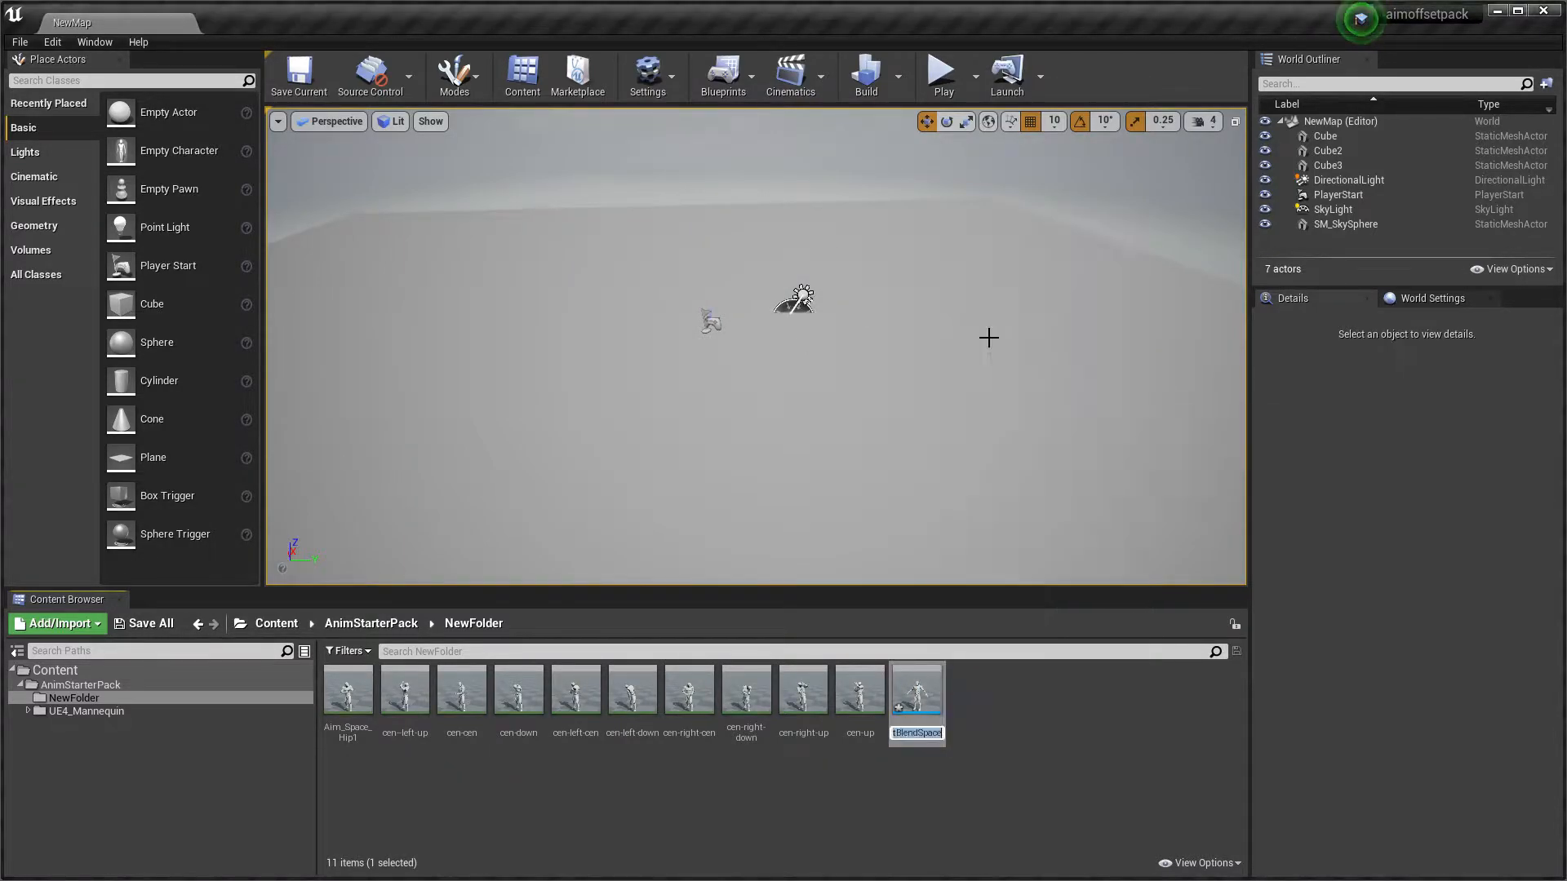
{"action": "type", "text": "offset"}
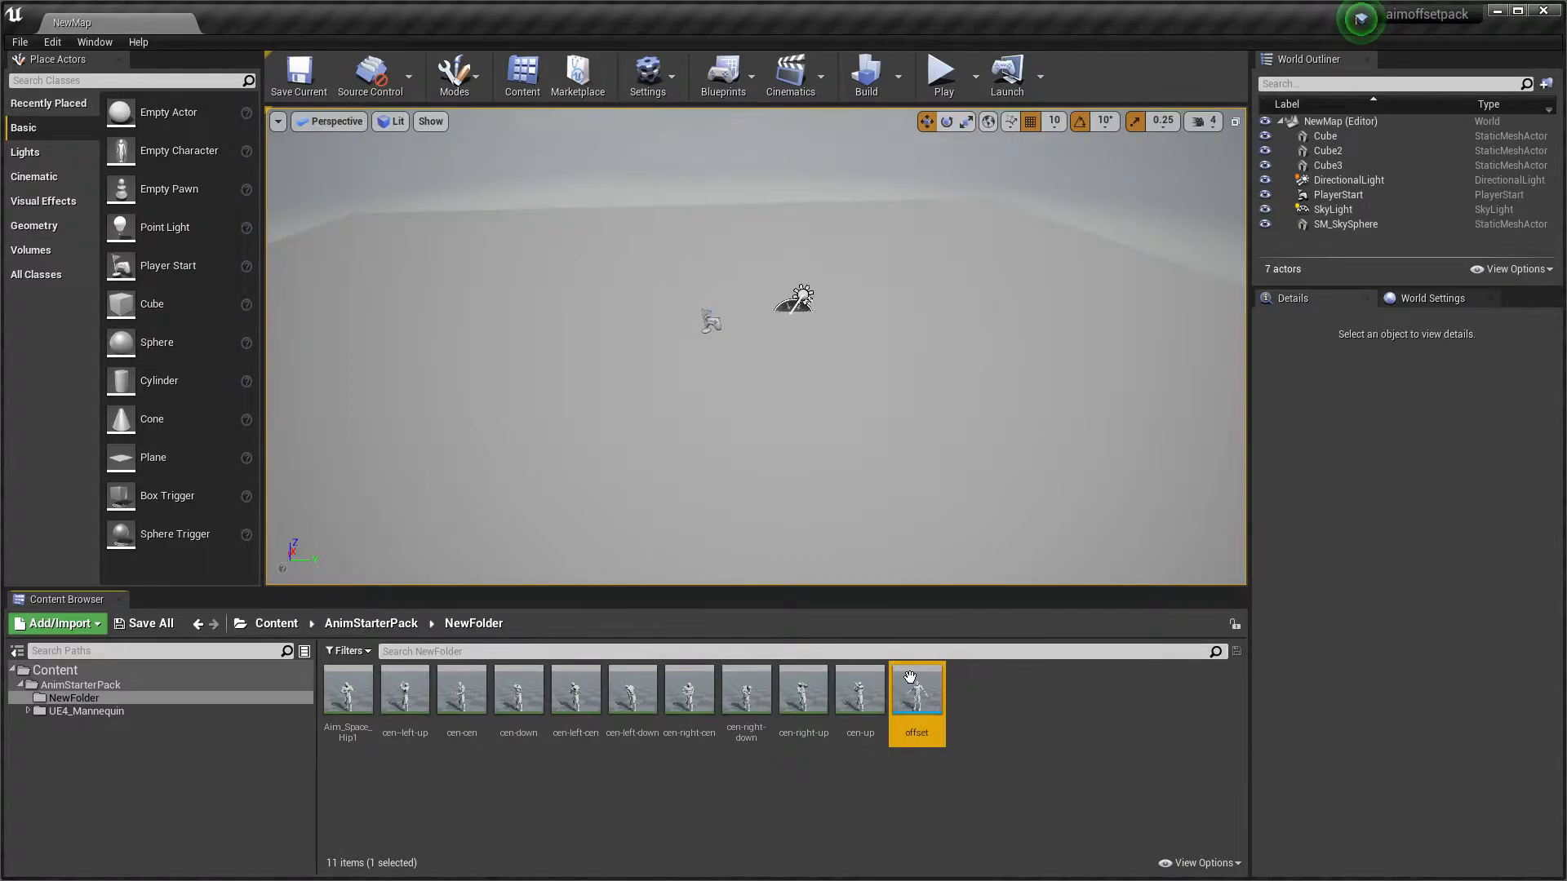
{"action": "double_click", "coordinate": [915, 689]}
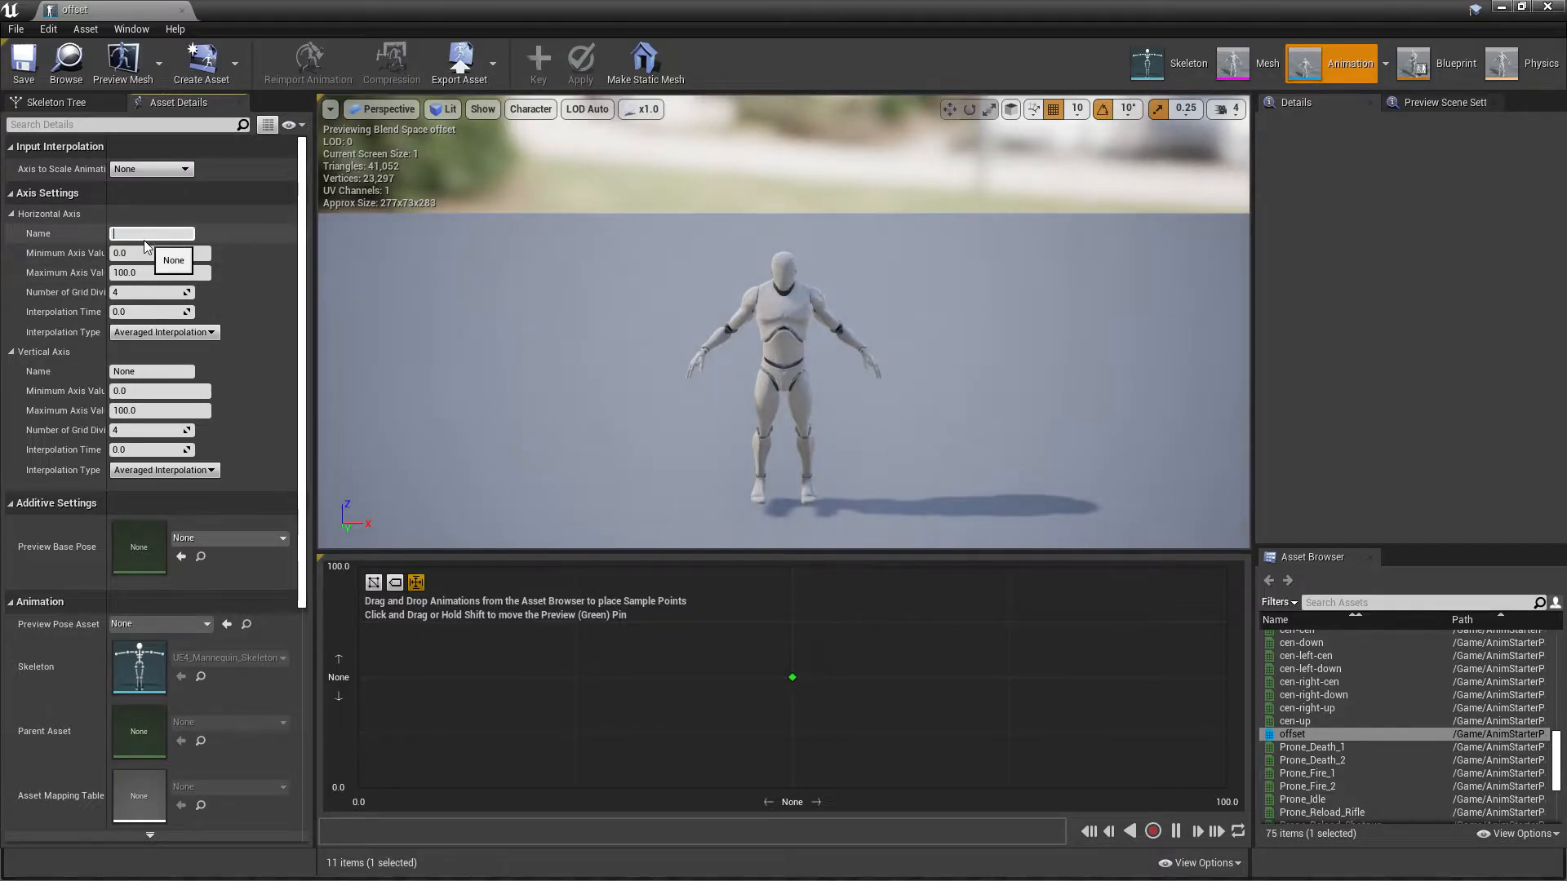
Name the horizontal axis Yaw and vertical axis Pich, each ranging -90 to 90
{"action": "type", "text": "Ywa"}
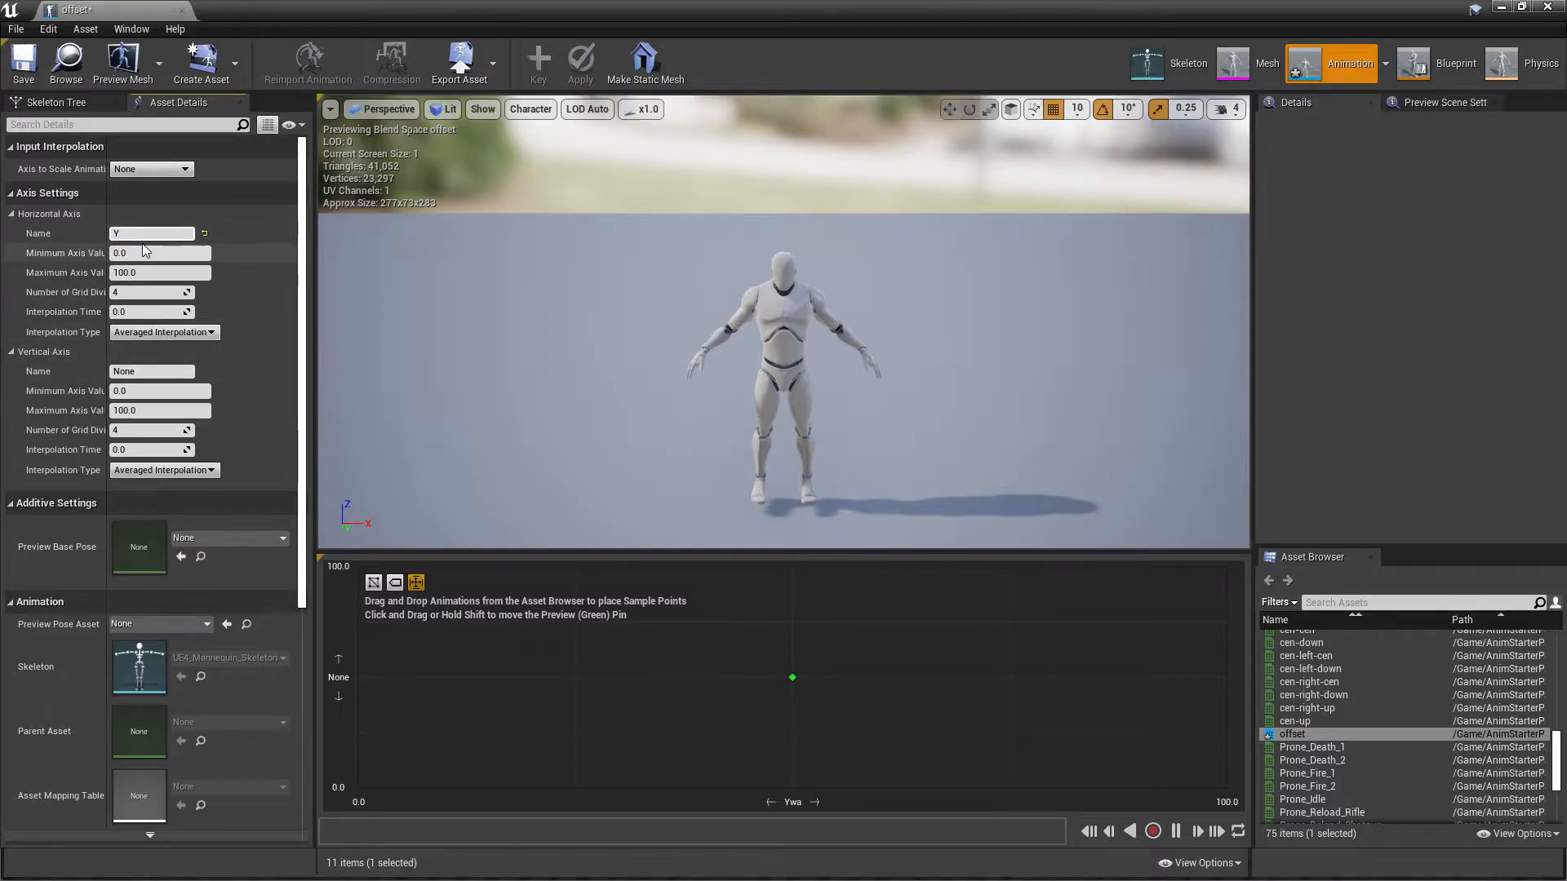
{"action": "type", "text": "Yaw"}
{"action": "left_click", "coordinate": [160, 253]}
{"action": "type", "text": "-90"}
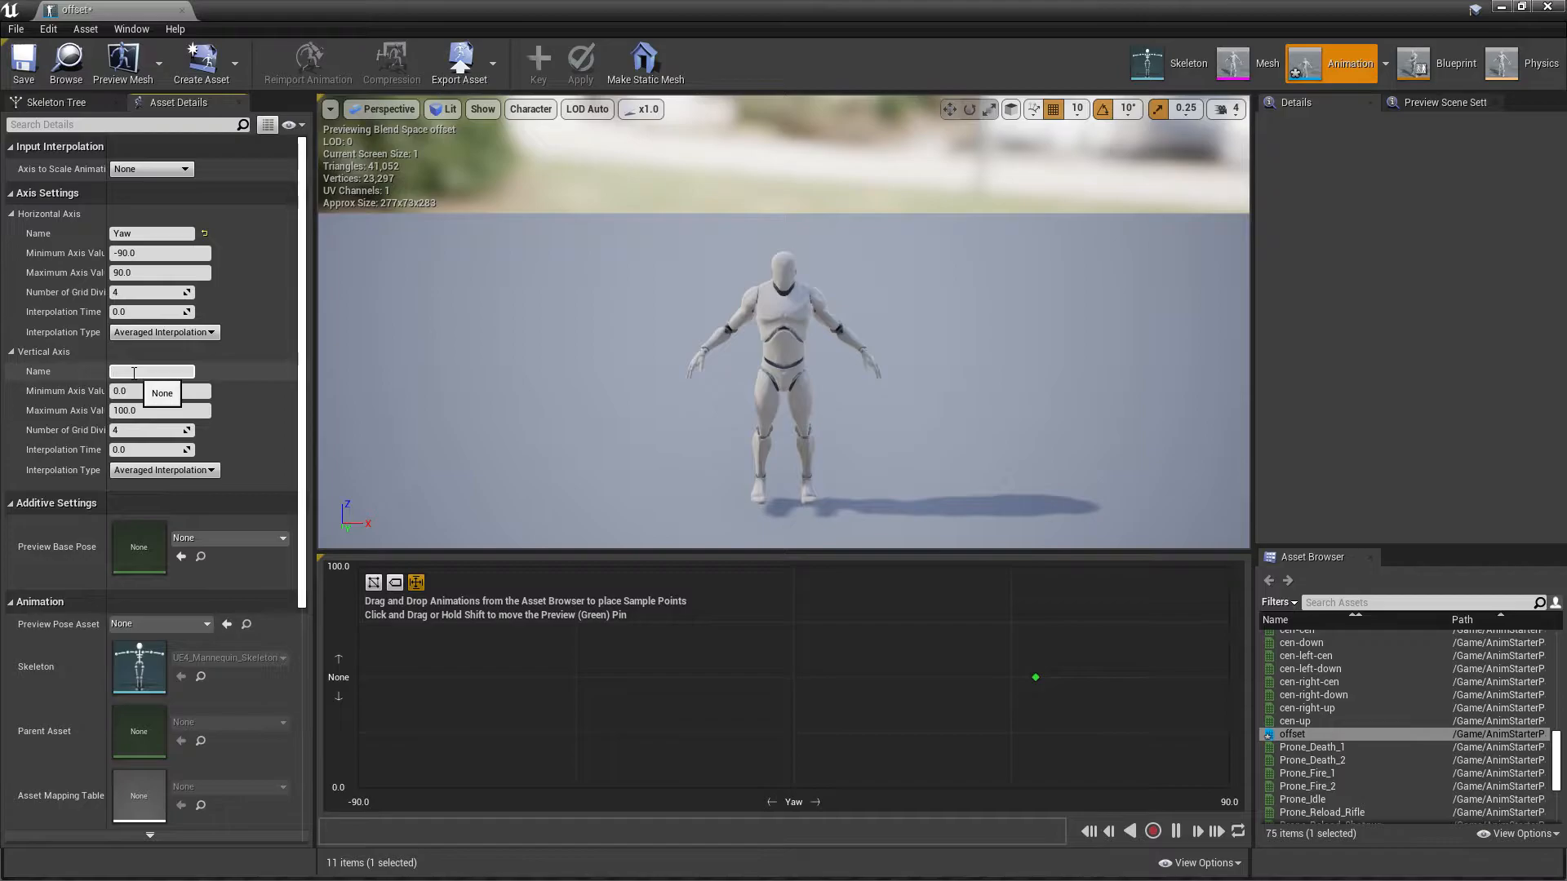
{"action": "type", "text": "Pich"}
{"action": "left_click", "coordinate": [160, 411]}
{"action": "type", "text": "90"}
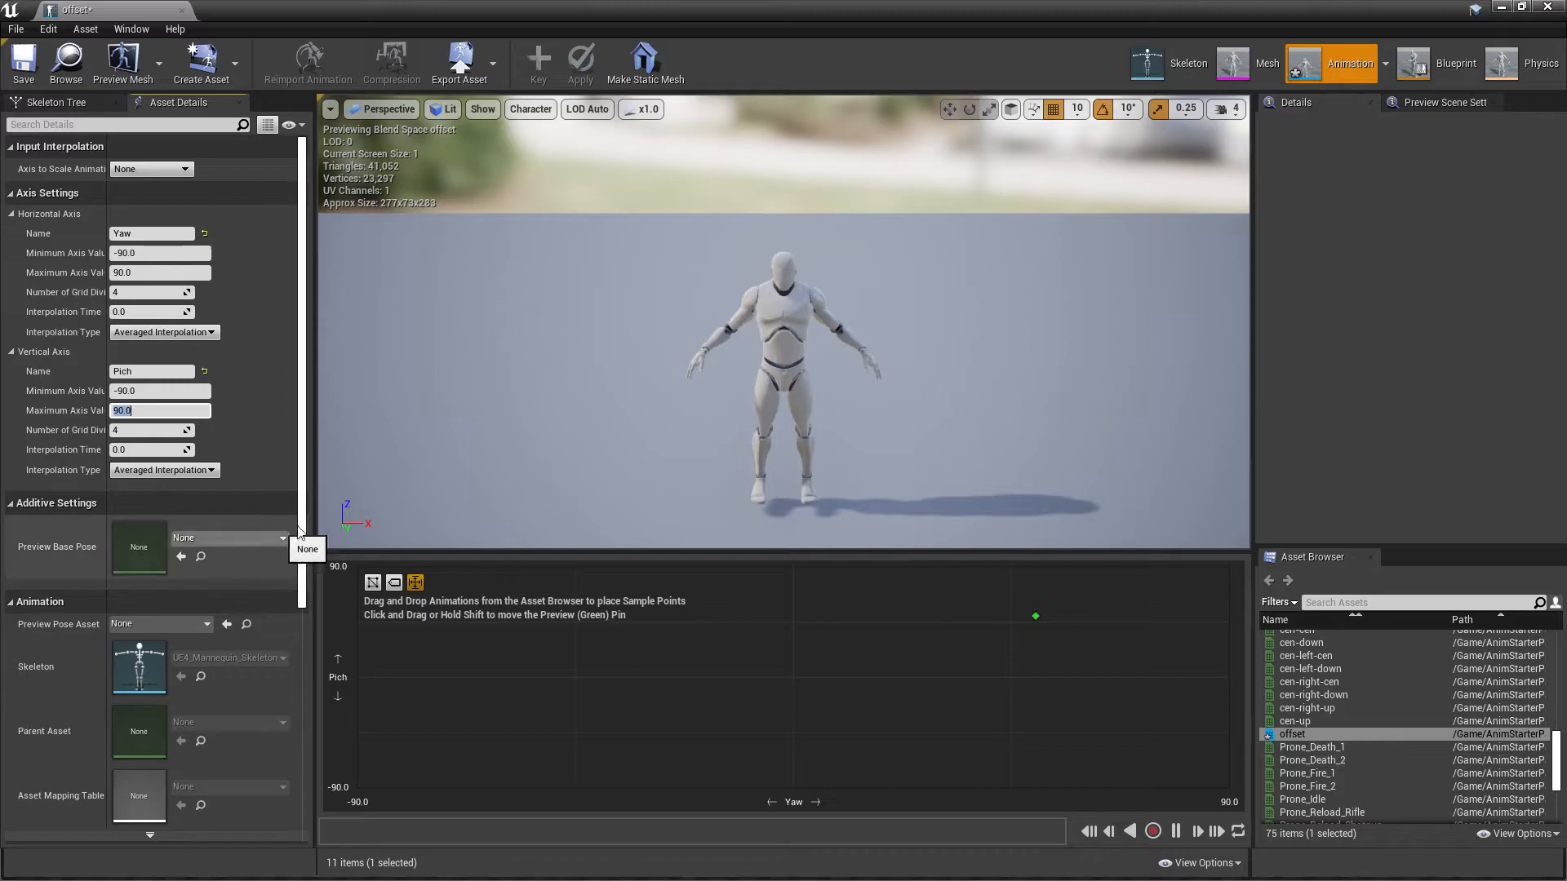
{"action": "type", "text": "cen"}
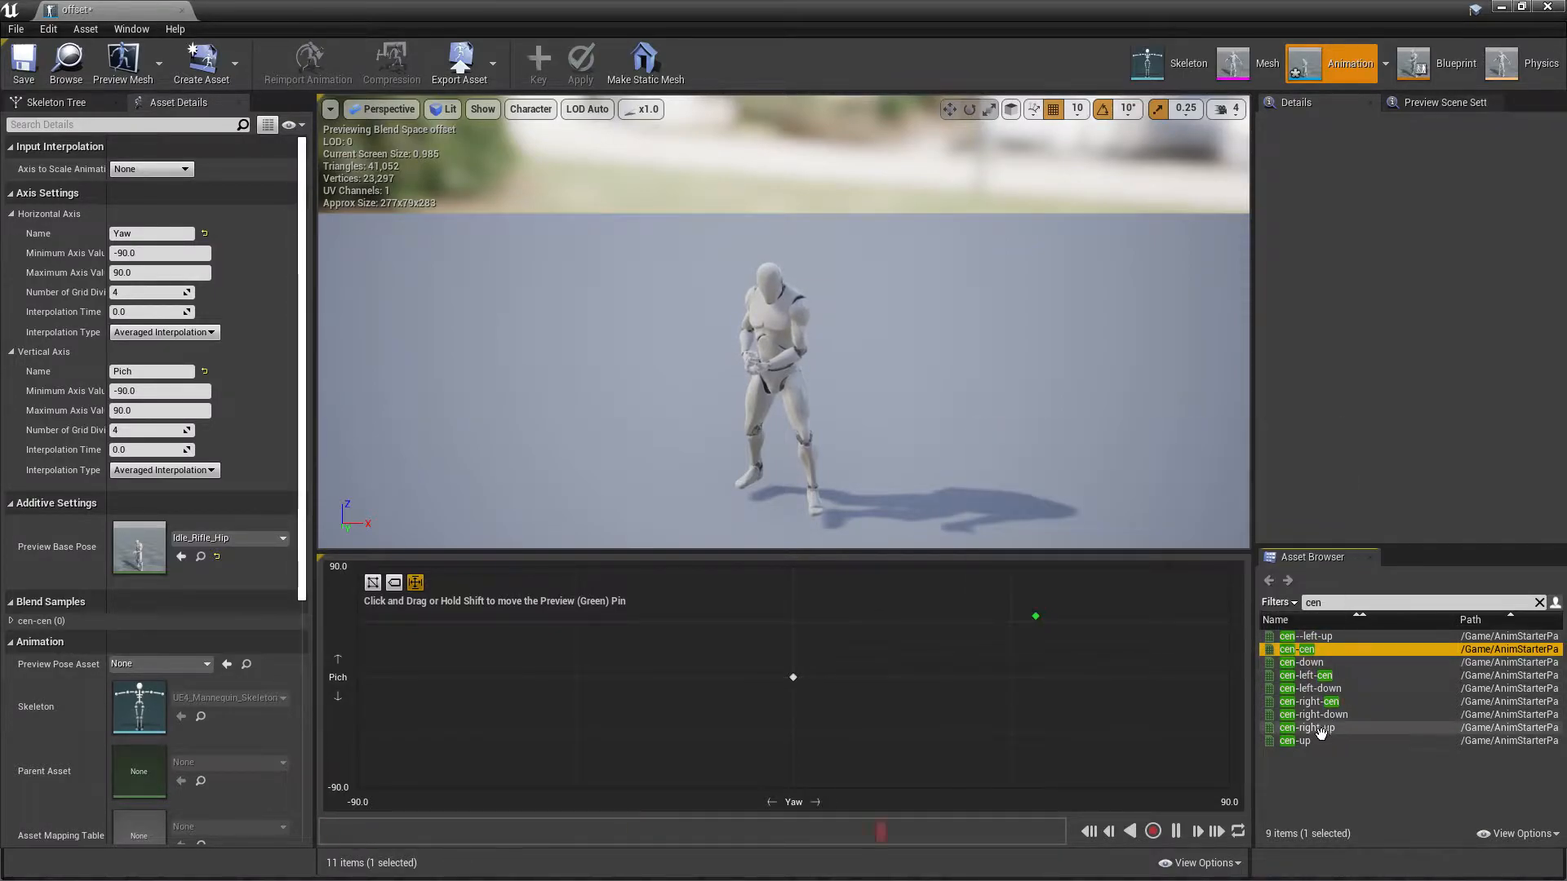
Place the first cen aim-pose animations onto the offset's blend grid
{"action": "left_click", "coordinate": [1295, 740]}
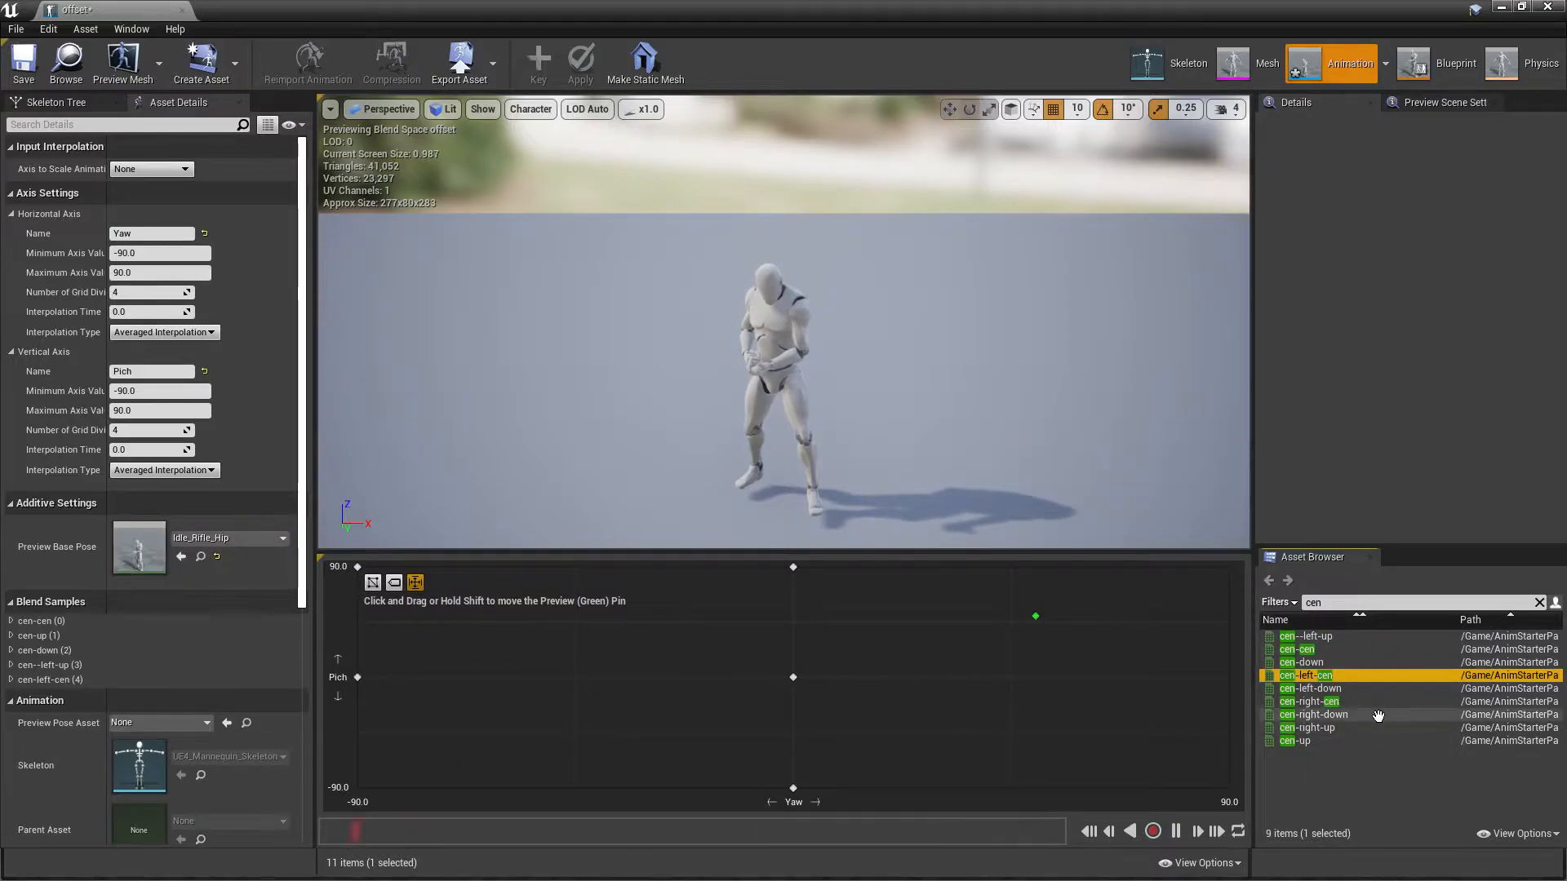
{"action": "left_click", "coordinate": [1310, 689]}
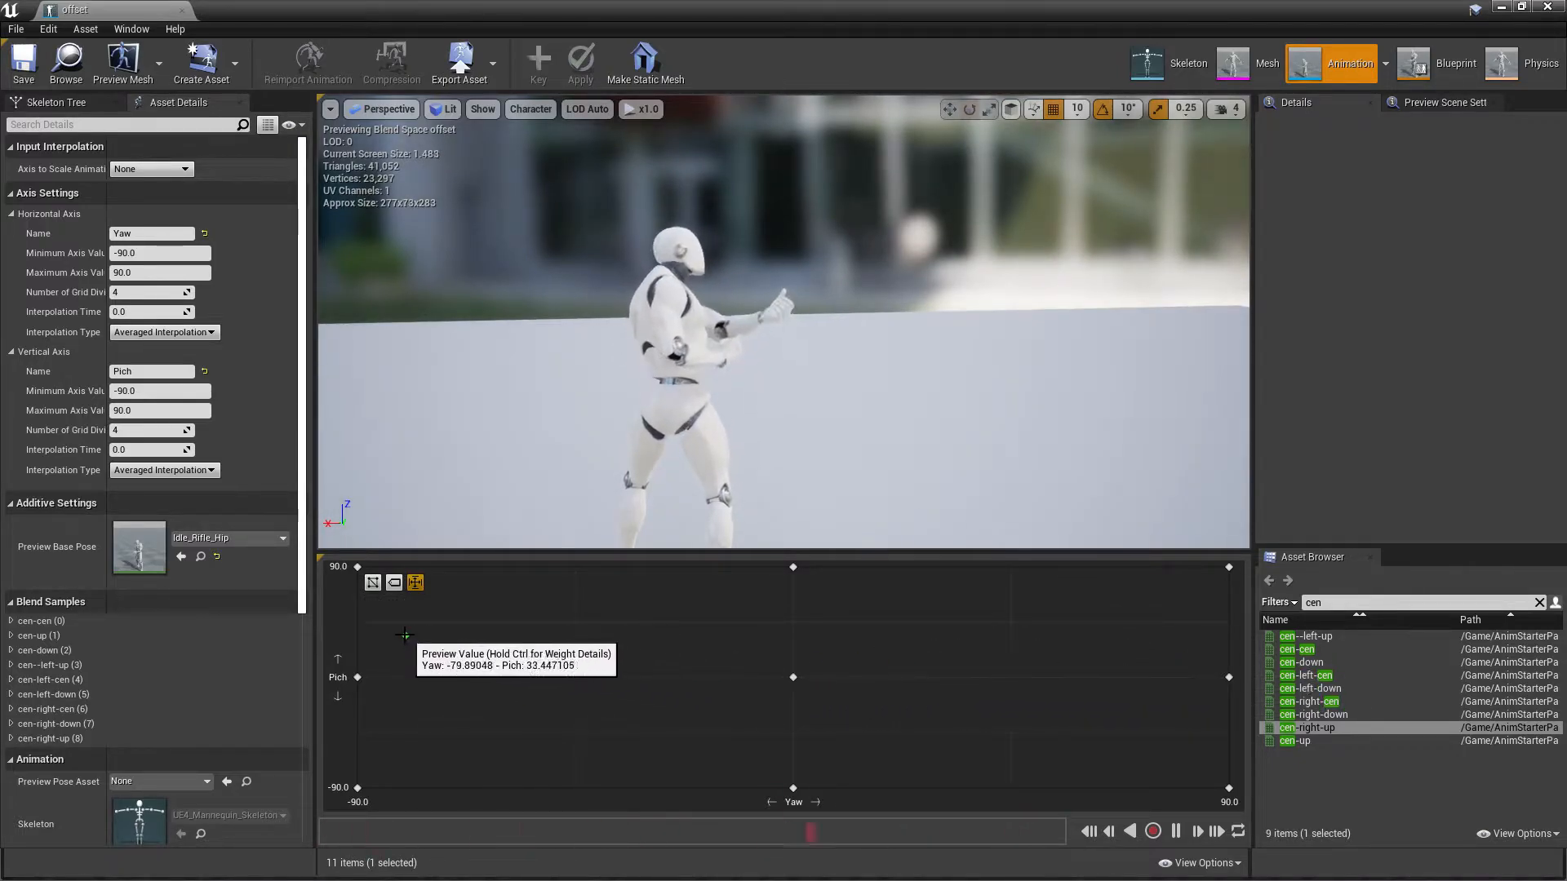
{"action": "mouse_move", "coordinate": [357, 570]}
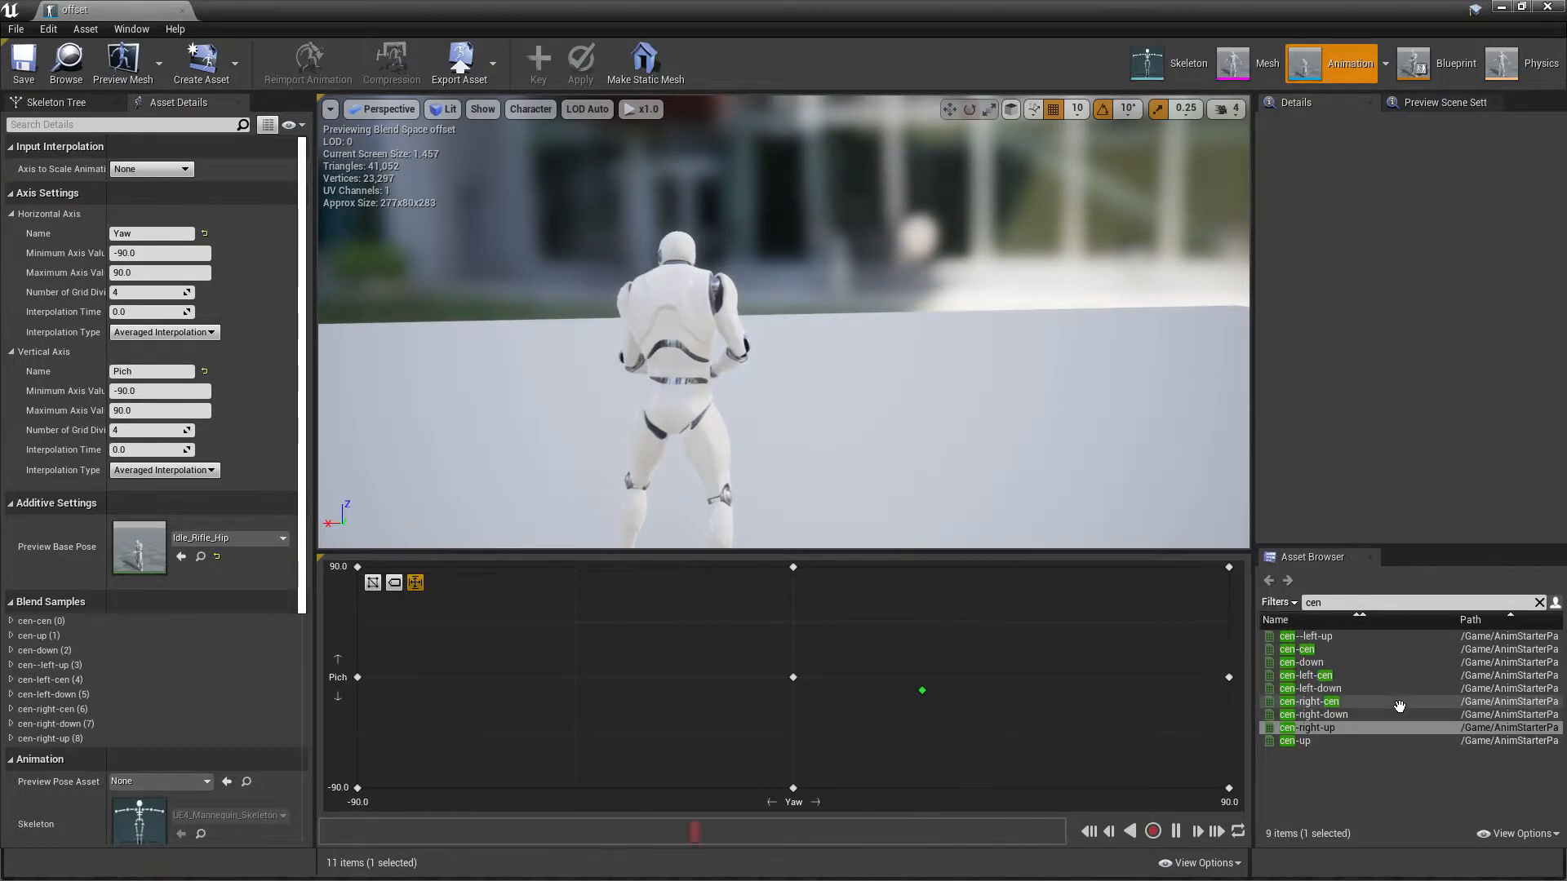
Replace wrong samples with cen-right-up, cen-right-down and cen-left-down aim poses
{"action": "left_click", "coordinate": [1309, 727]}
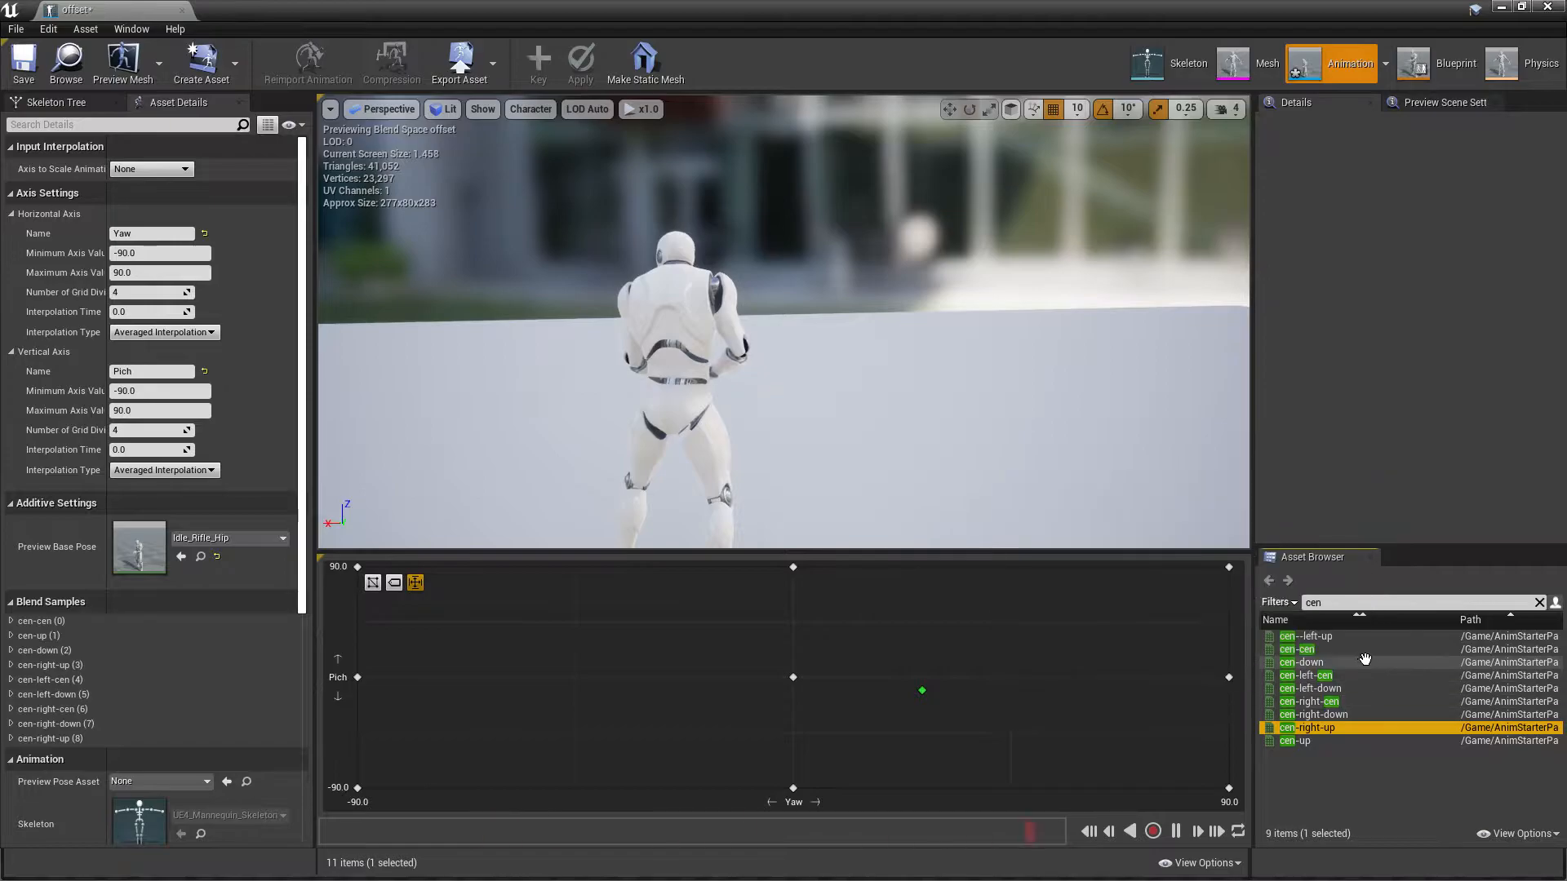
{"action": "mouse_move", "coordinate": [1337, 728]}
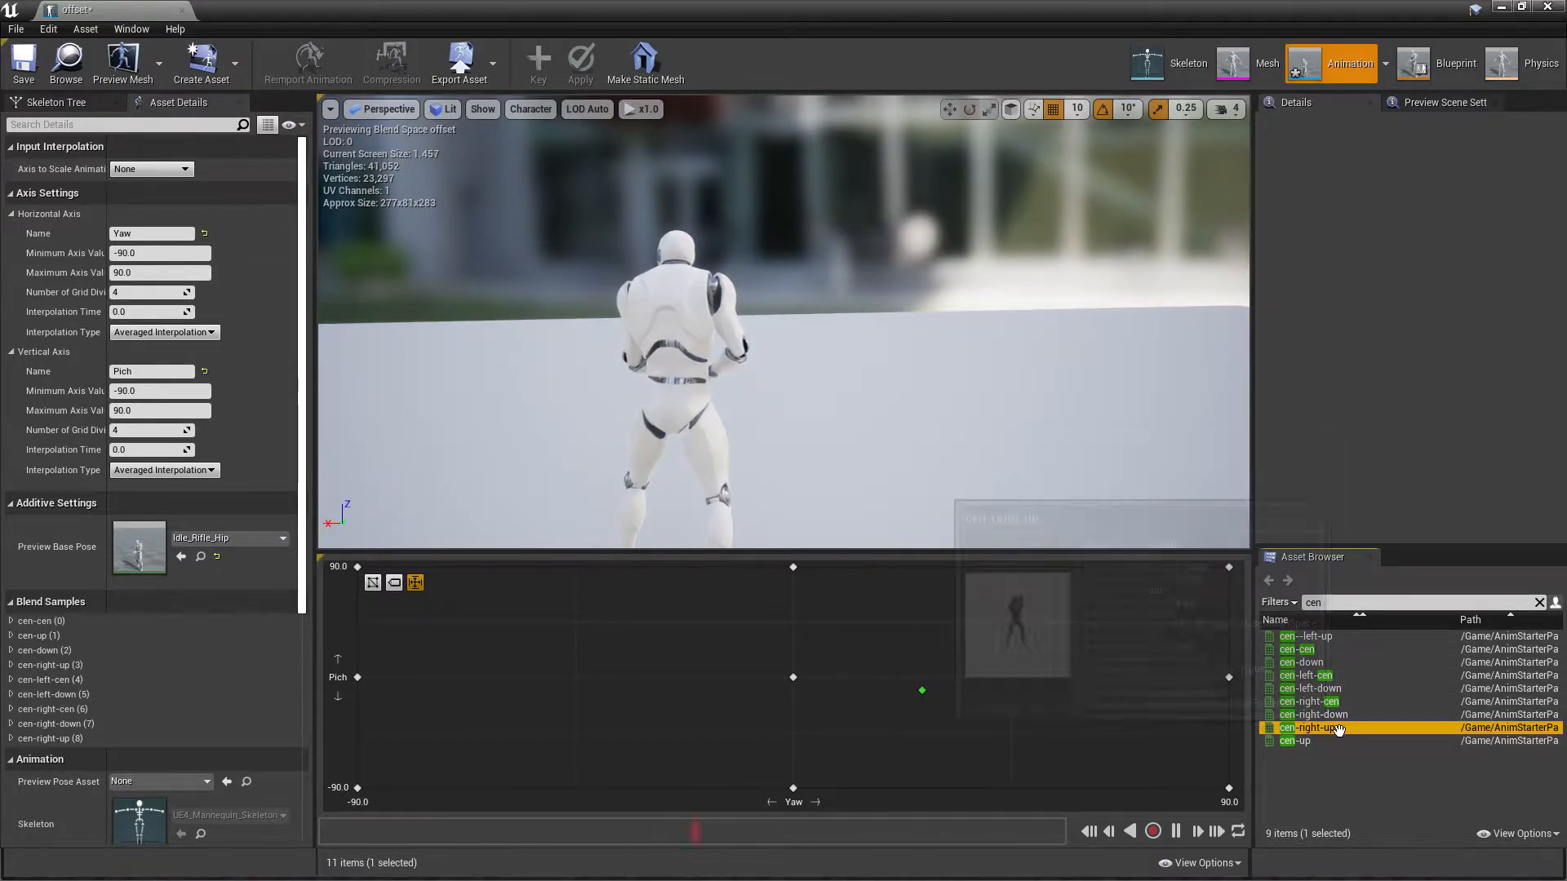
{"action": "left_click", "coordinate": [1313, 714]}
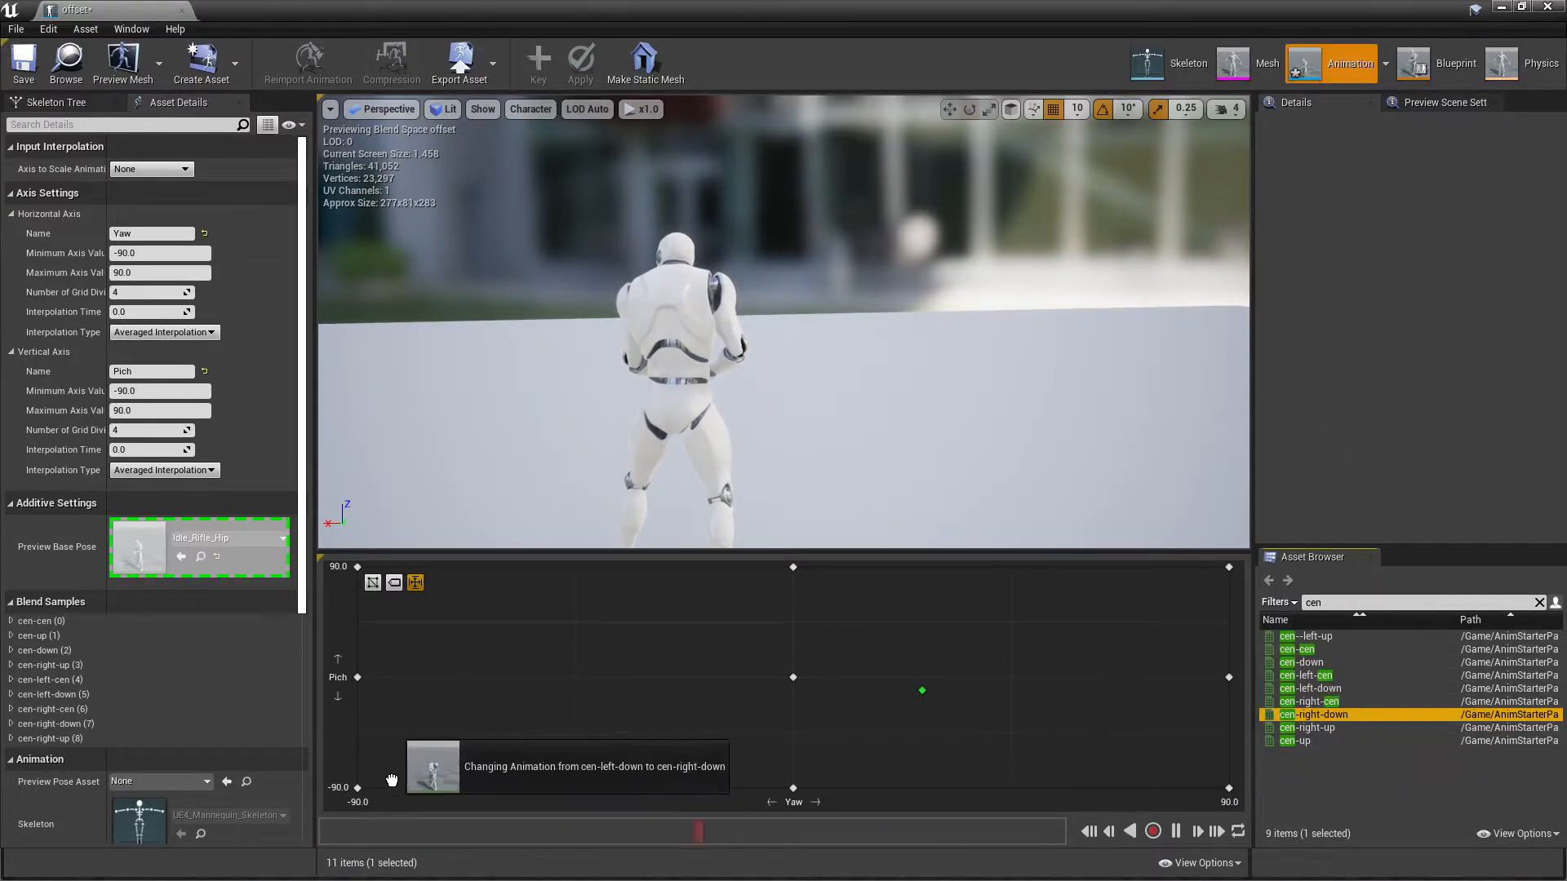
{"action": "mouse_move", "coordinate": [967, 712]}
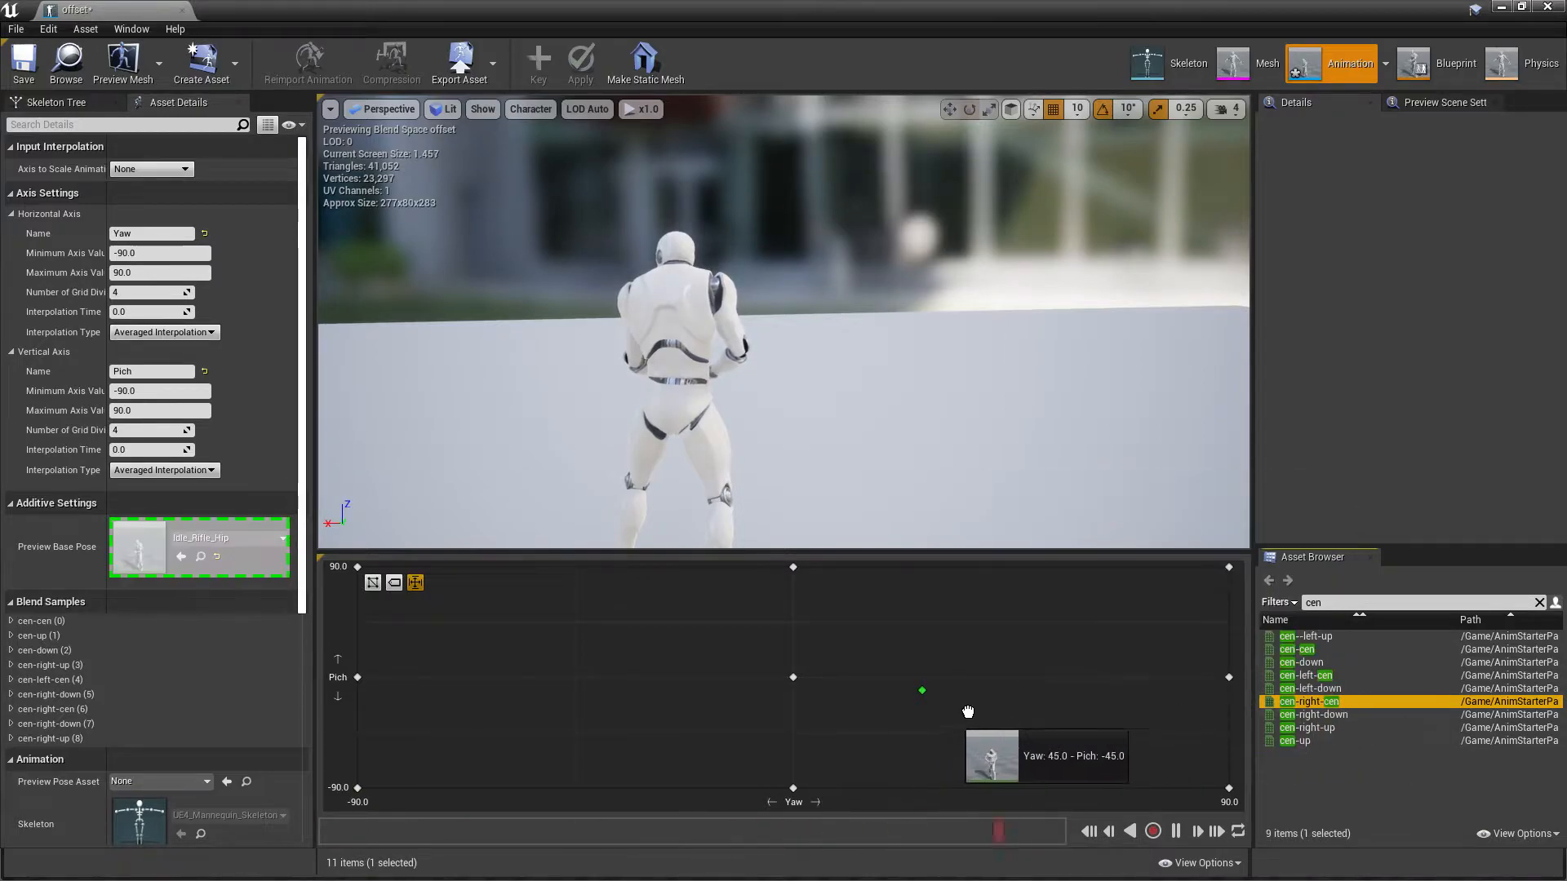
{"action": "mouse_move", "coordinate": [1348, 756]}
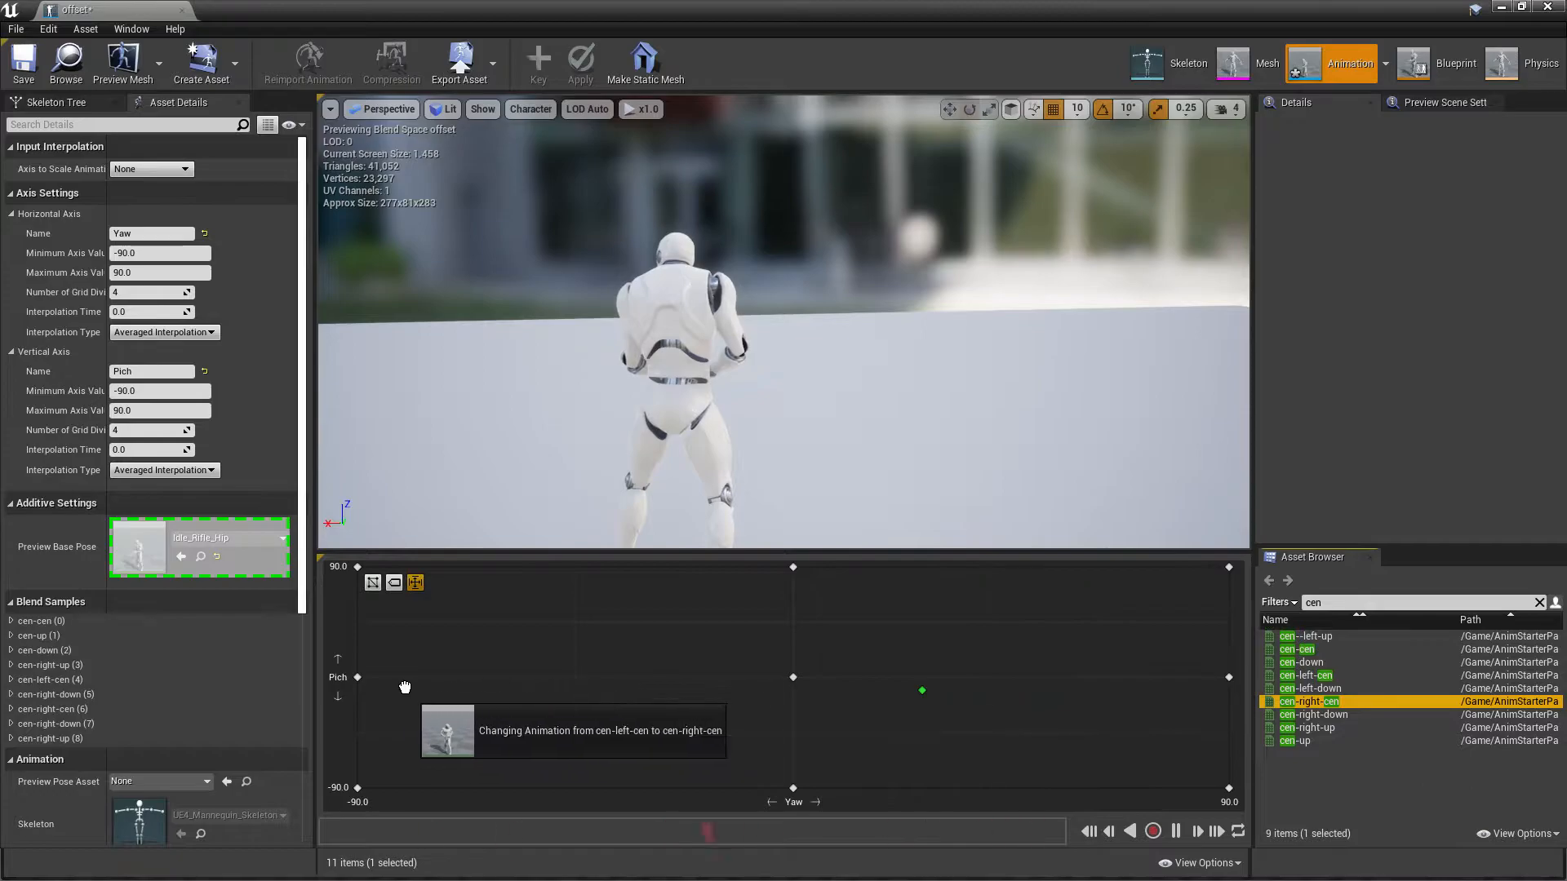
{"action": "mouse_move", "coordinate": [1314, 715]}
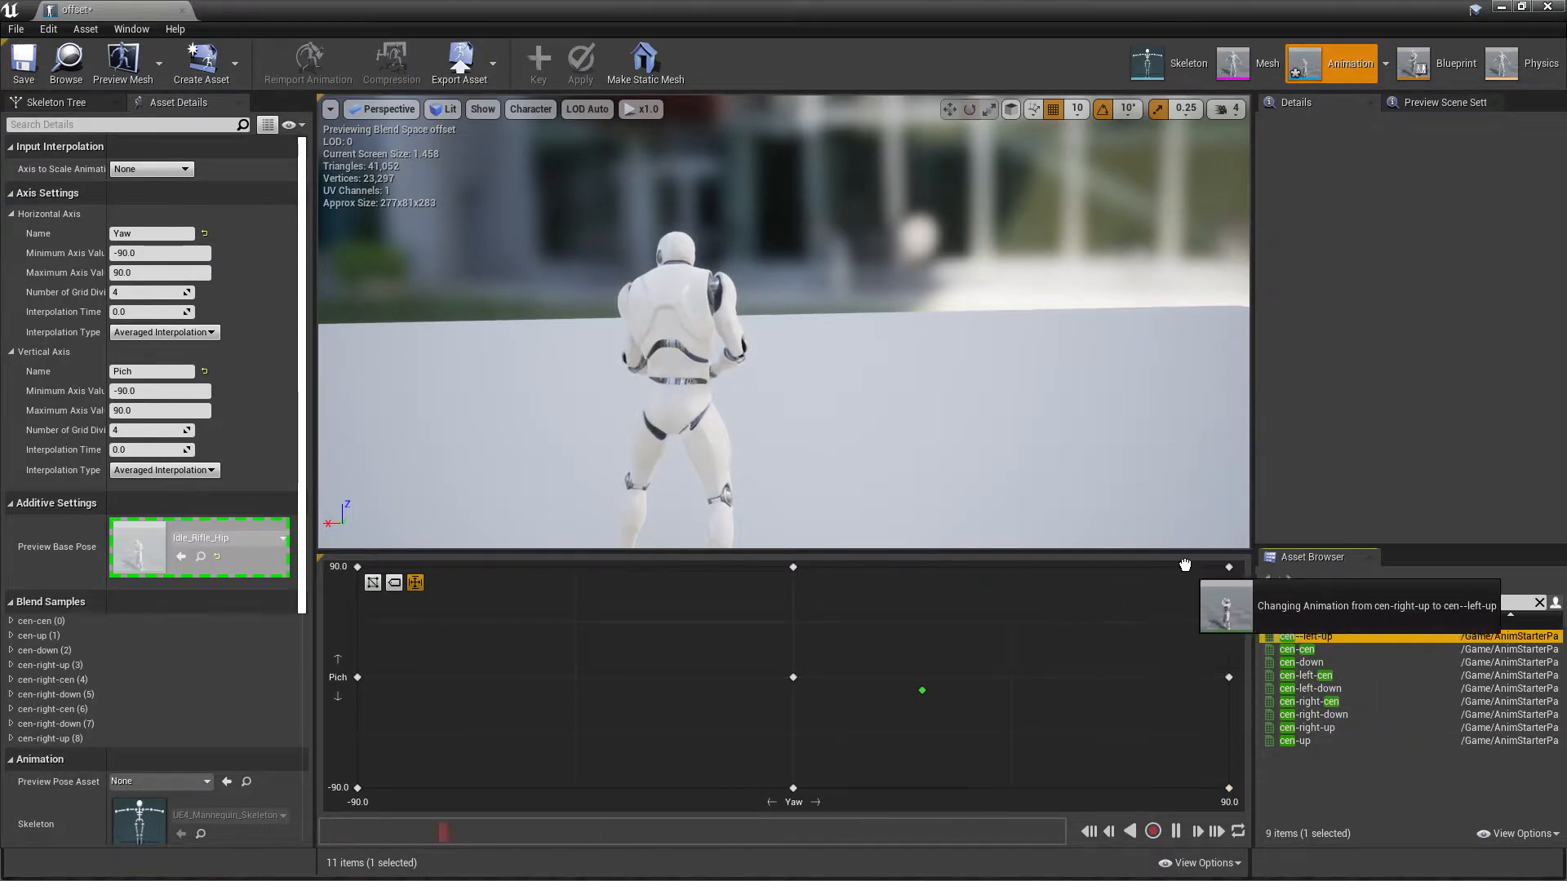
{"action": "mouse_move", "coordinate": [1357, 637]}
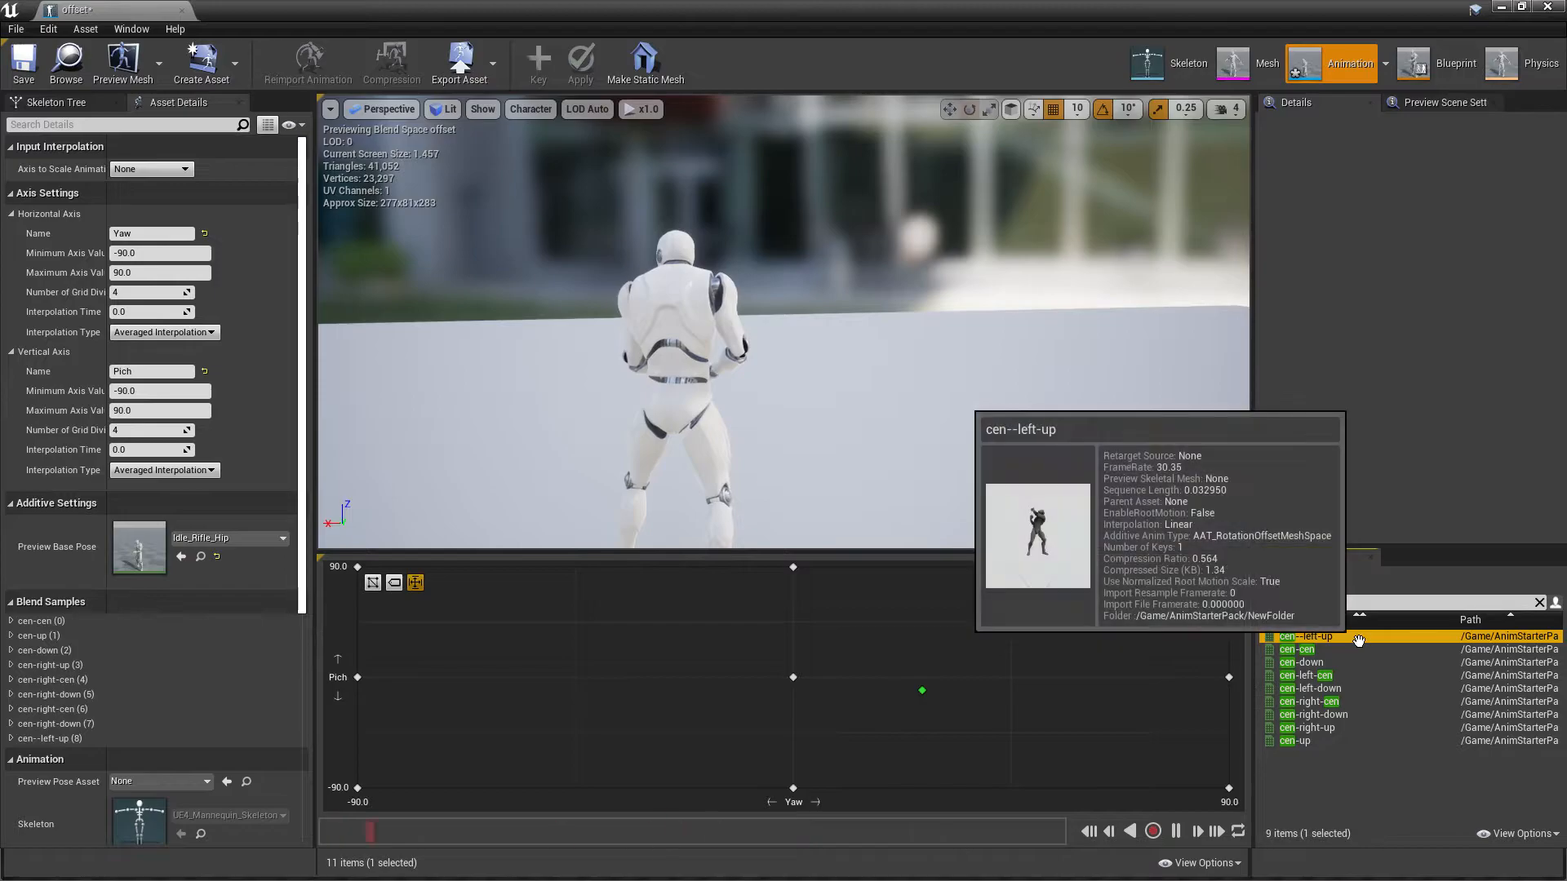
{"action": "left_click", "coordinate": [1312, 688]}
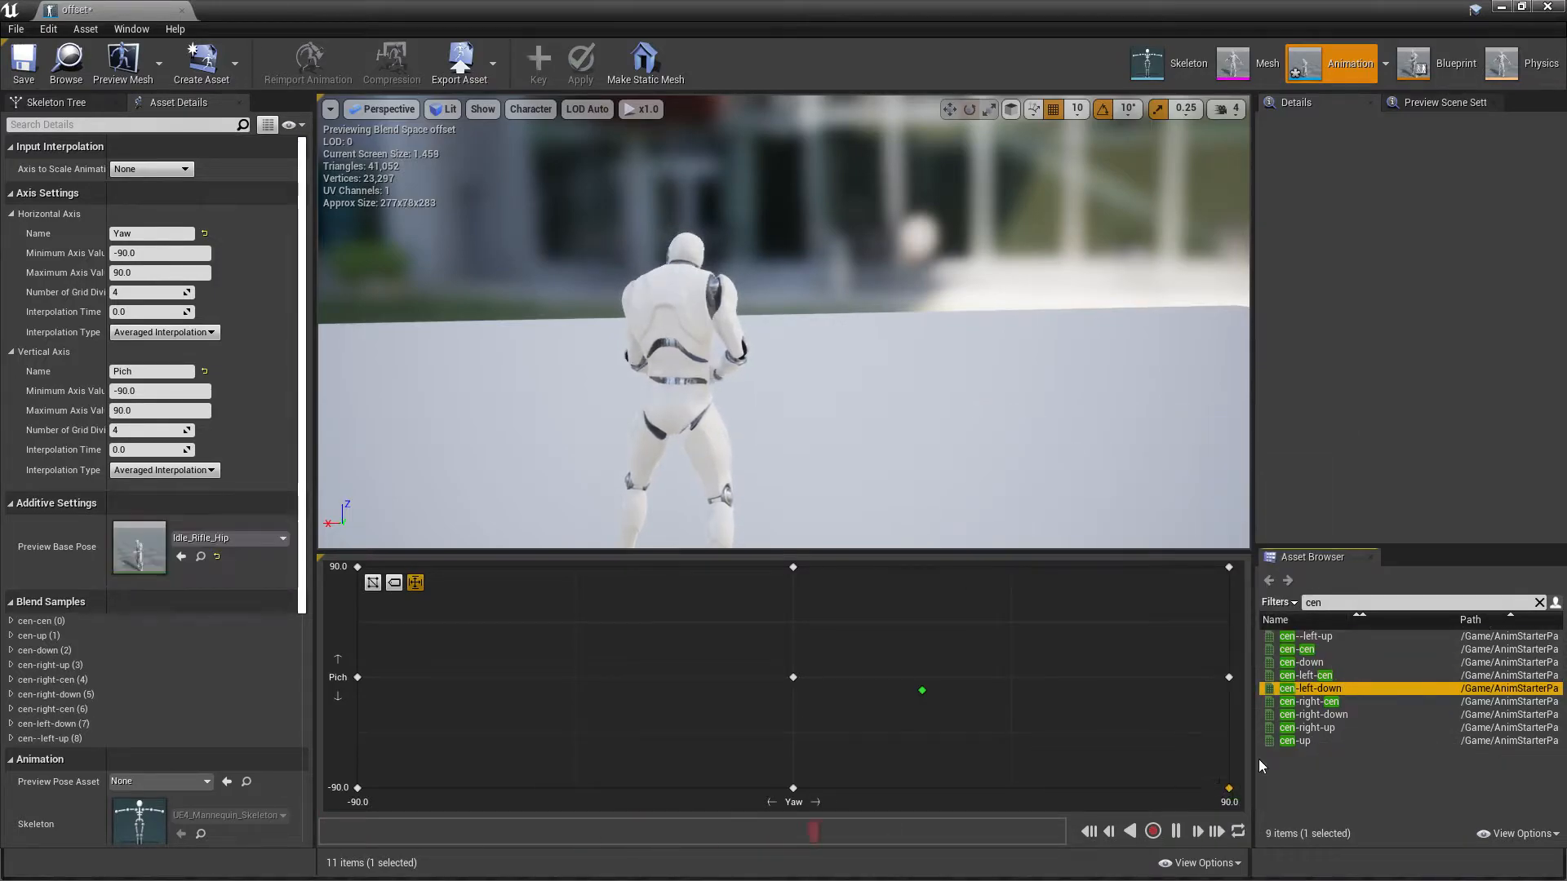
{"action": "left_click", "coordinate": [1304, 676]}
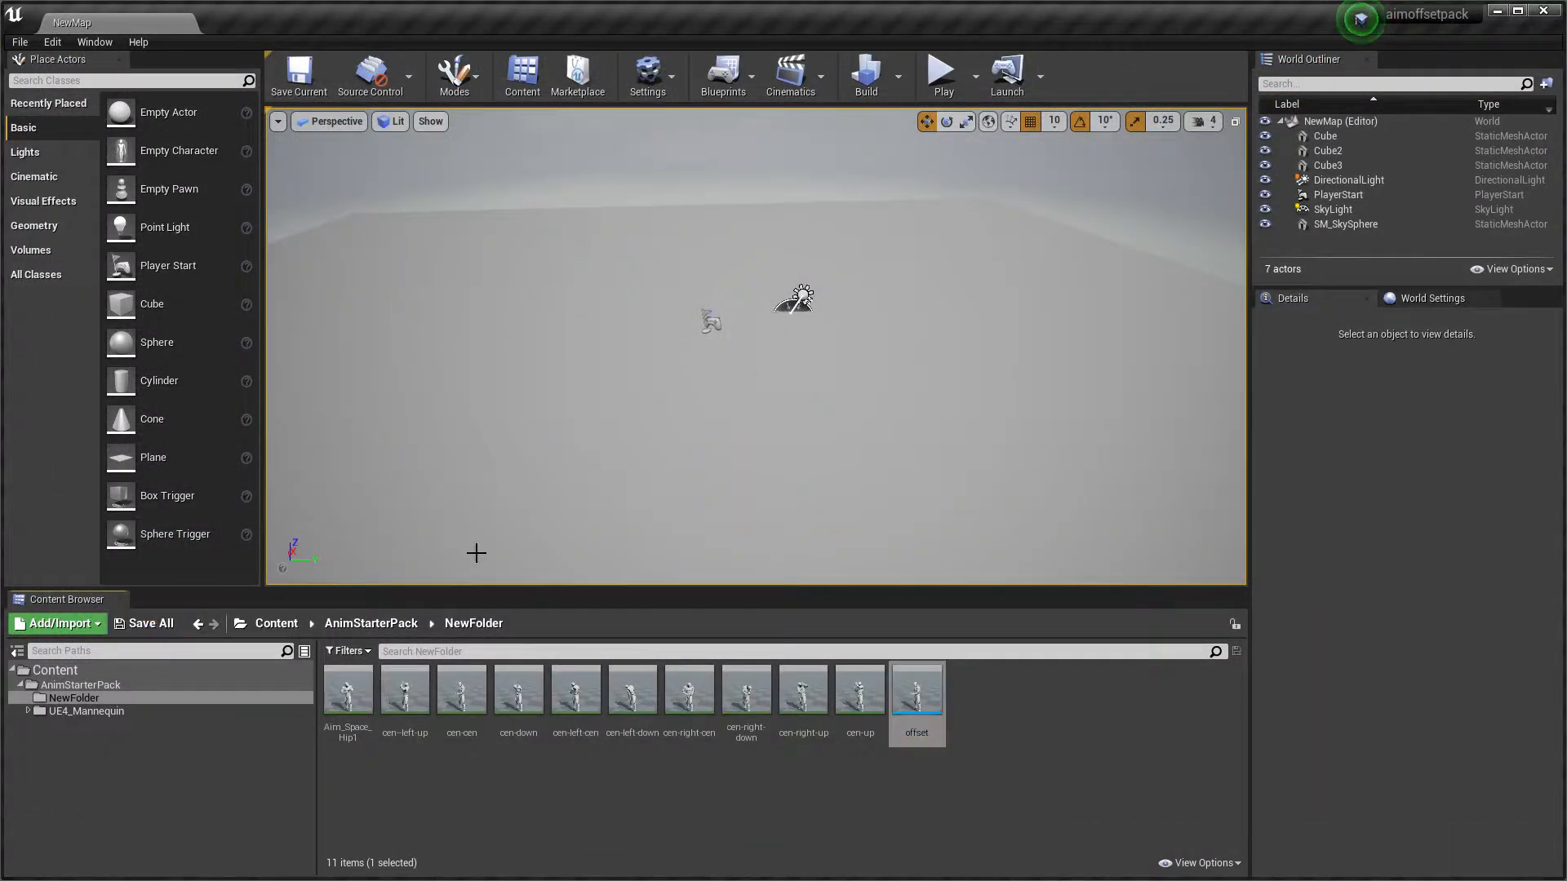
Open UE4ASP_HeroTPP_AnimBlueprint from the AnimStarterPack folder
{"action": "left_click", "coordinate": [80, 685]}
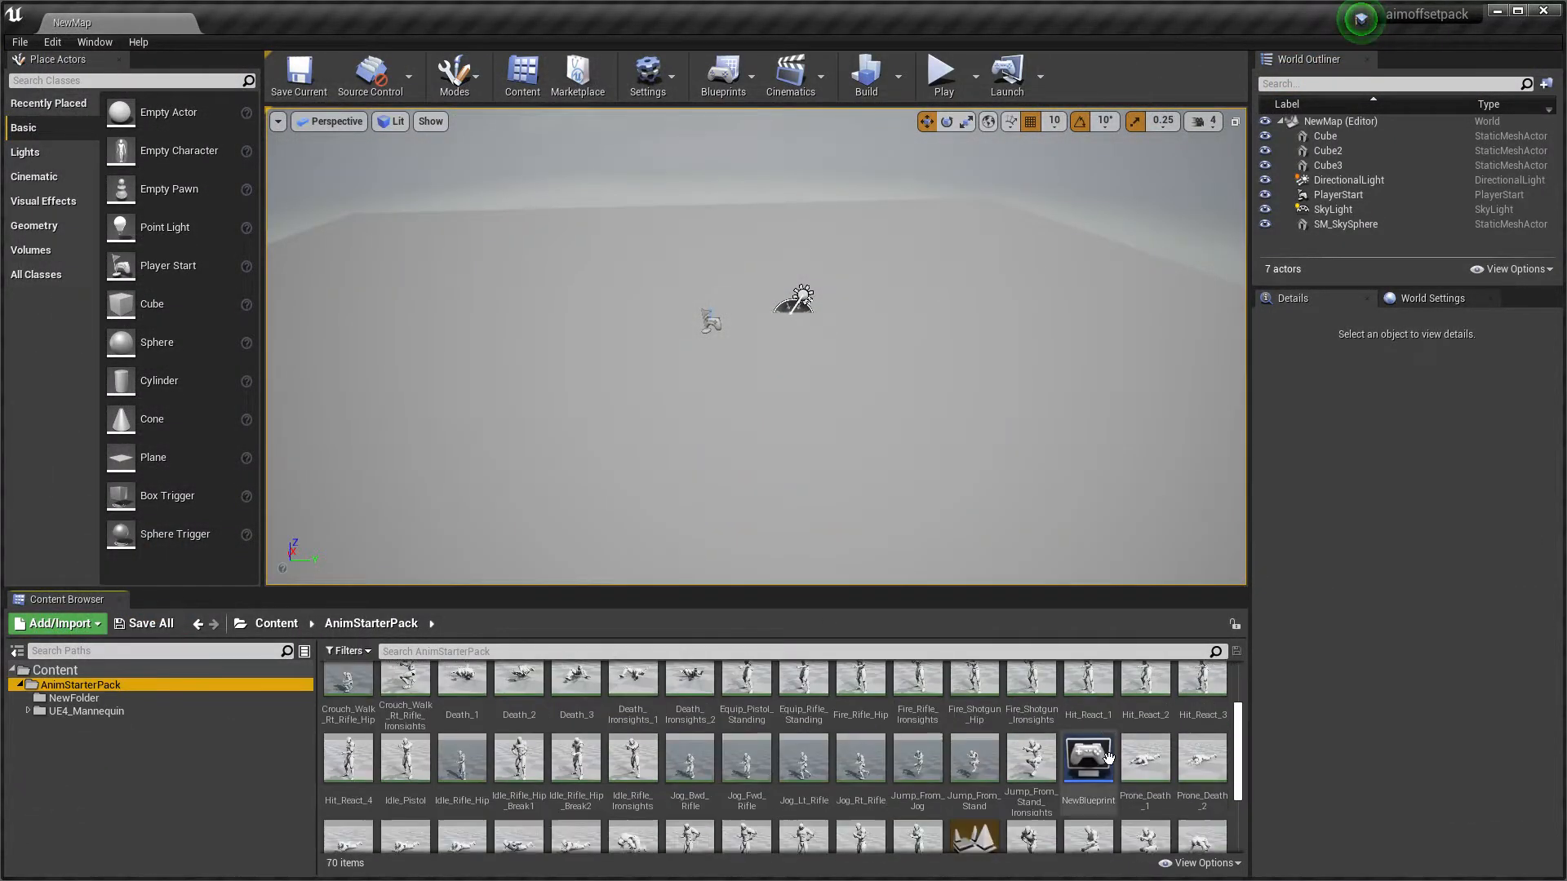
{"action": "double_click", "coordinate": [405, 804]}
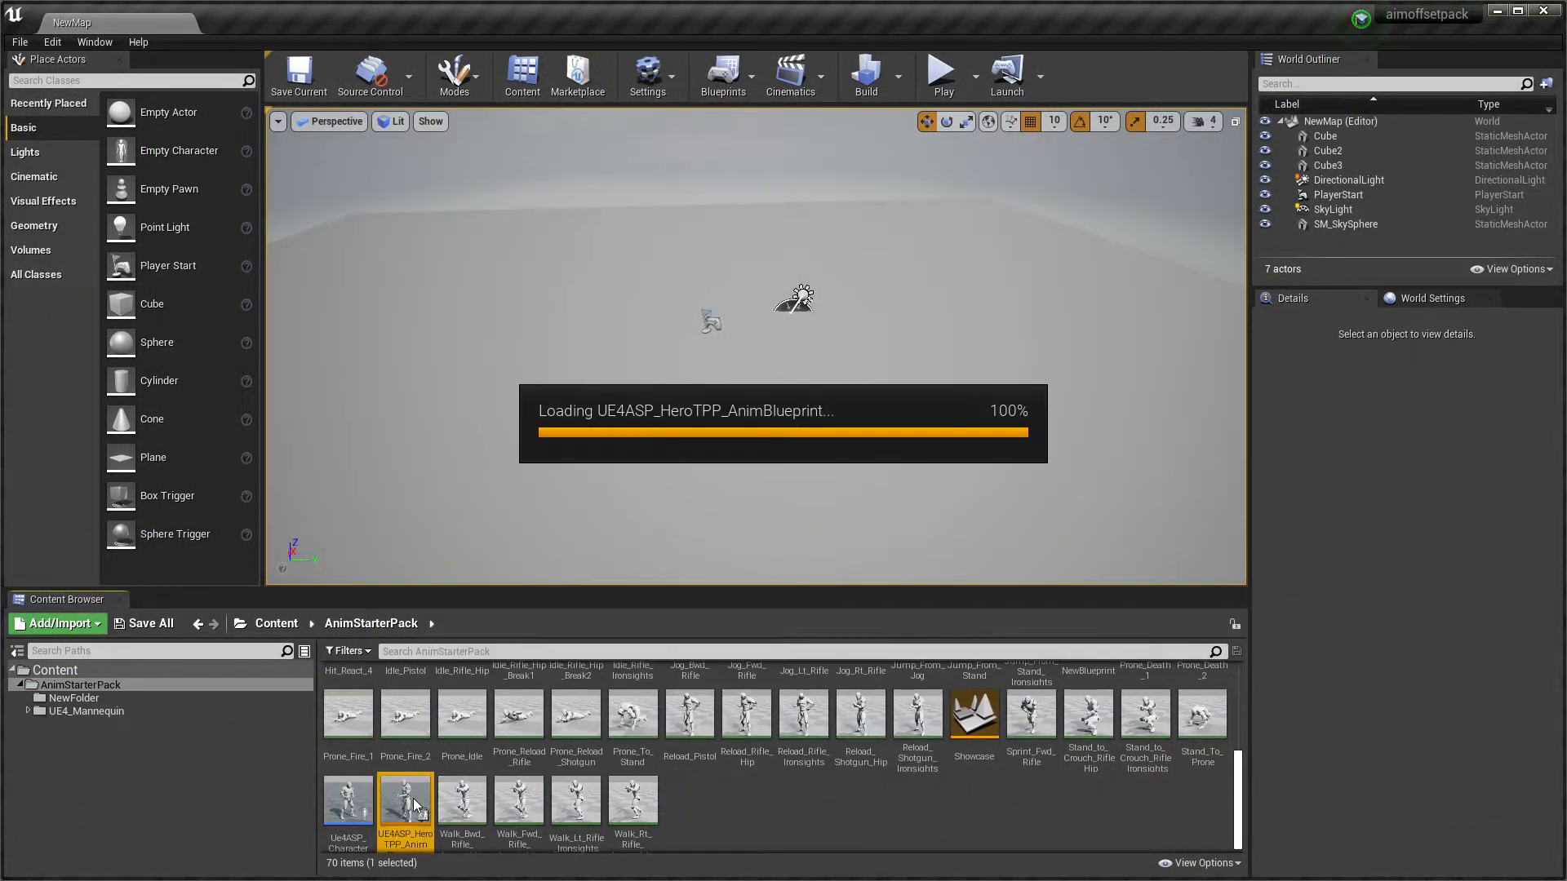
{"action": "double_click", "coordinate": [405, 805]}
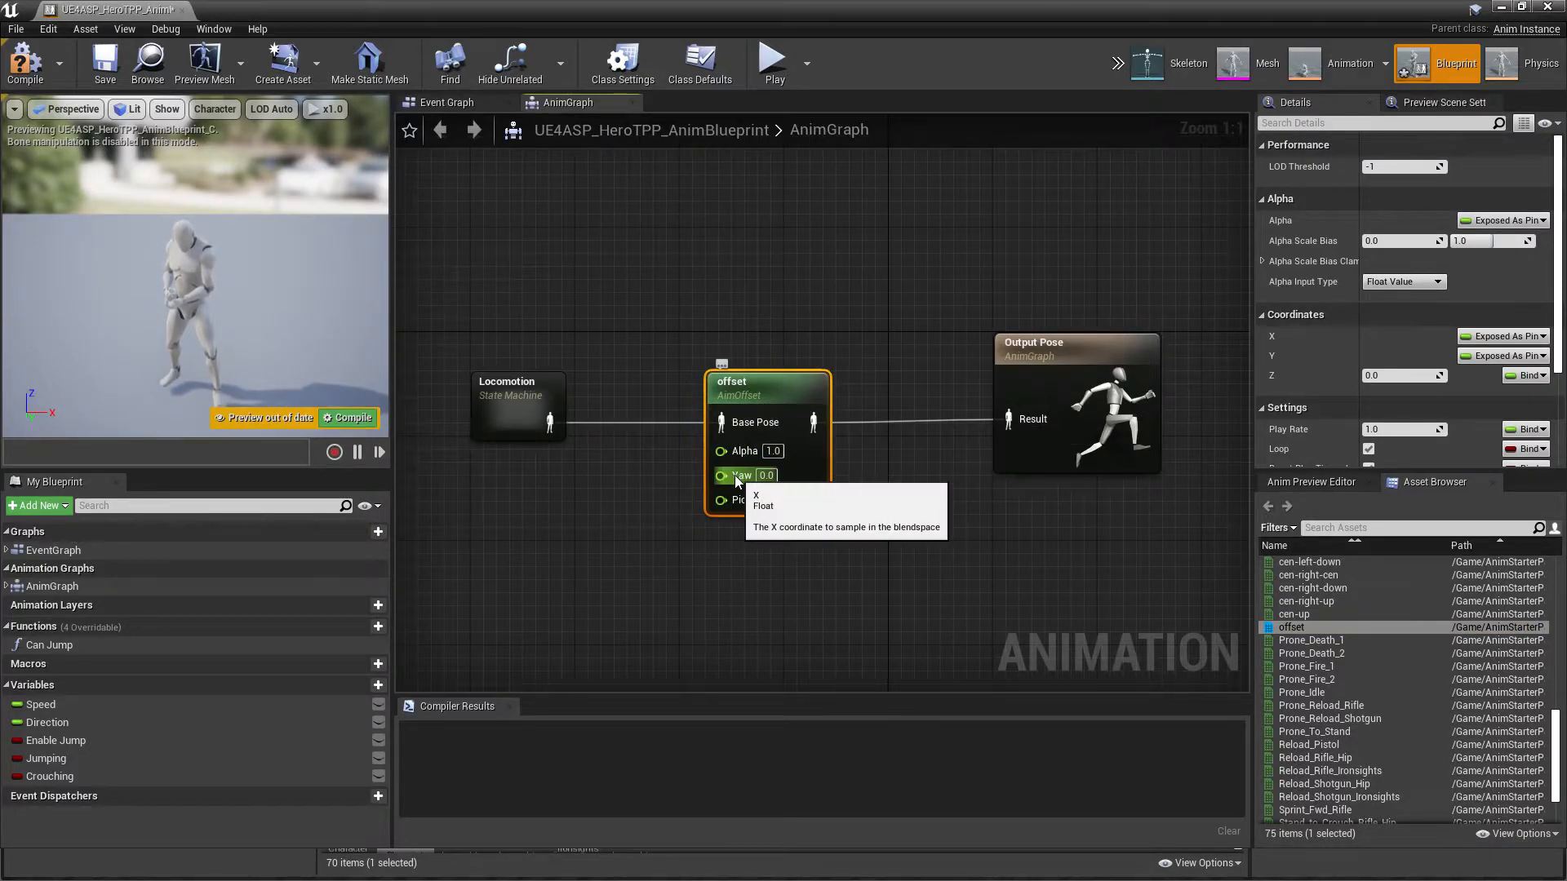
Promote the offset node's Pitch pin to a Pich variable and compile
{"action": "right_click", "coordinate": [721, 475]}
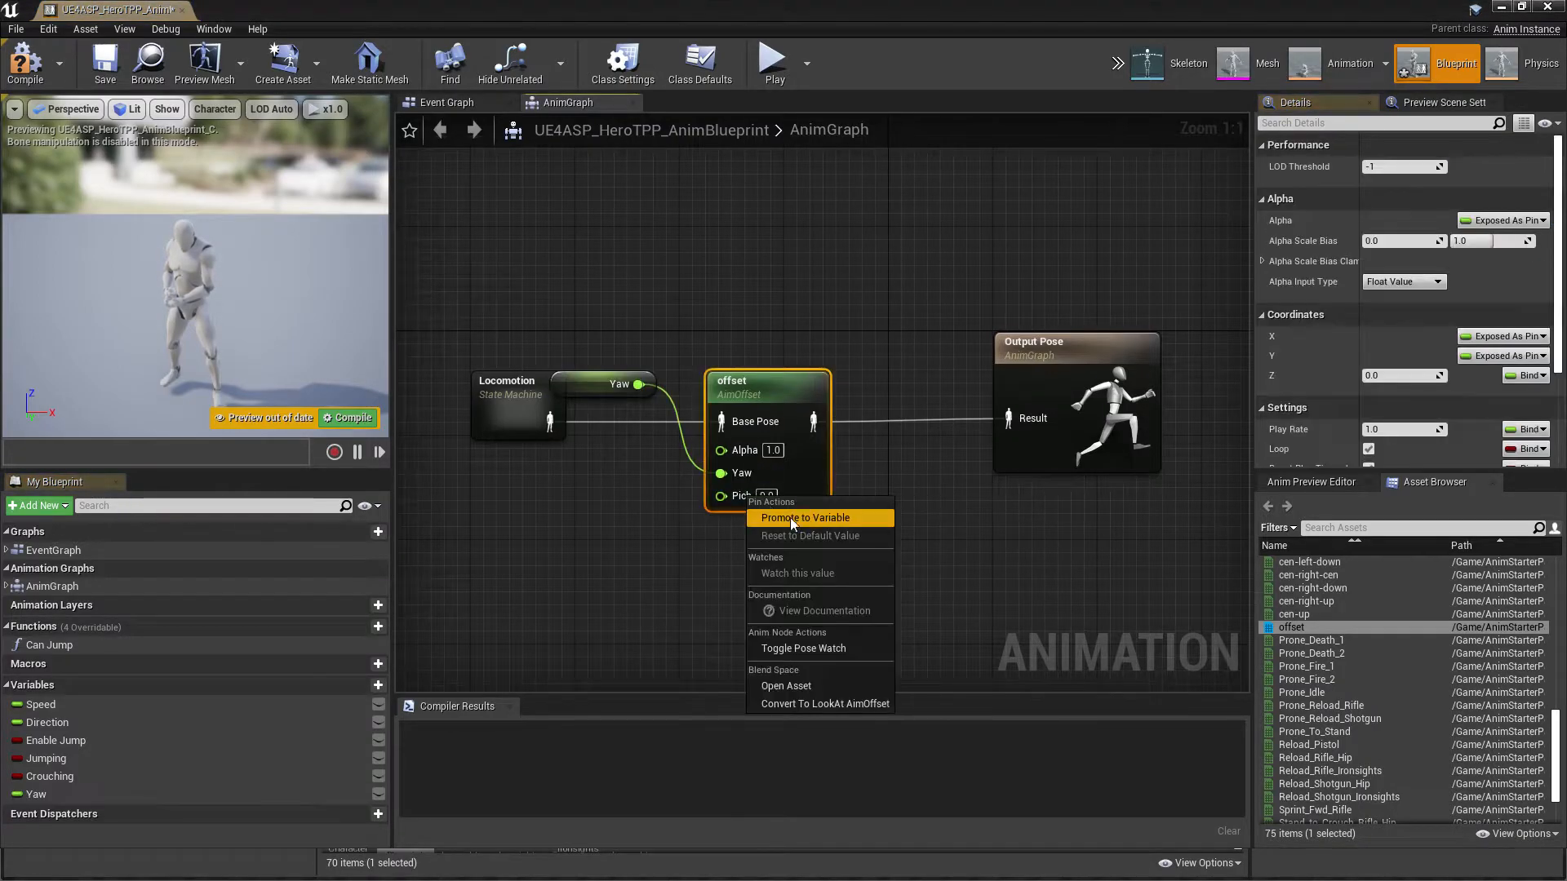
{"action": "left_click", "coordinate": [805, 518]}
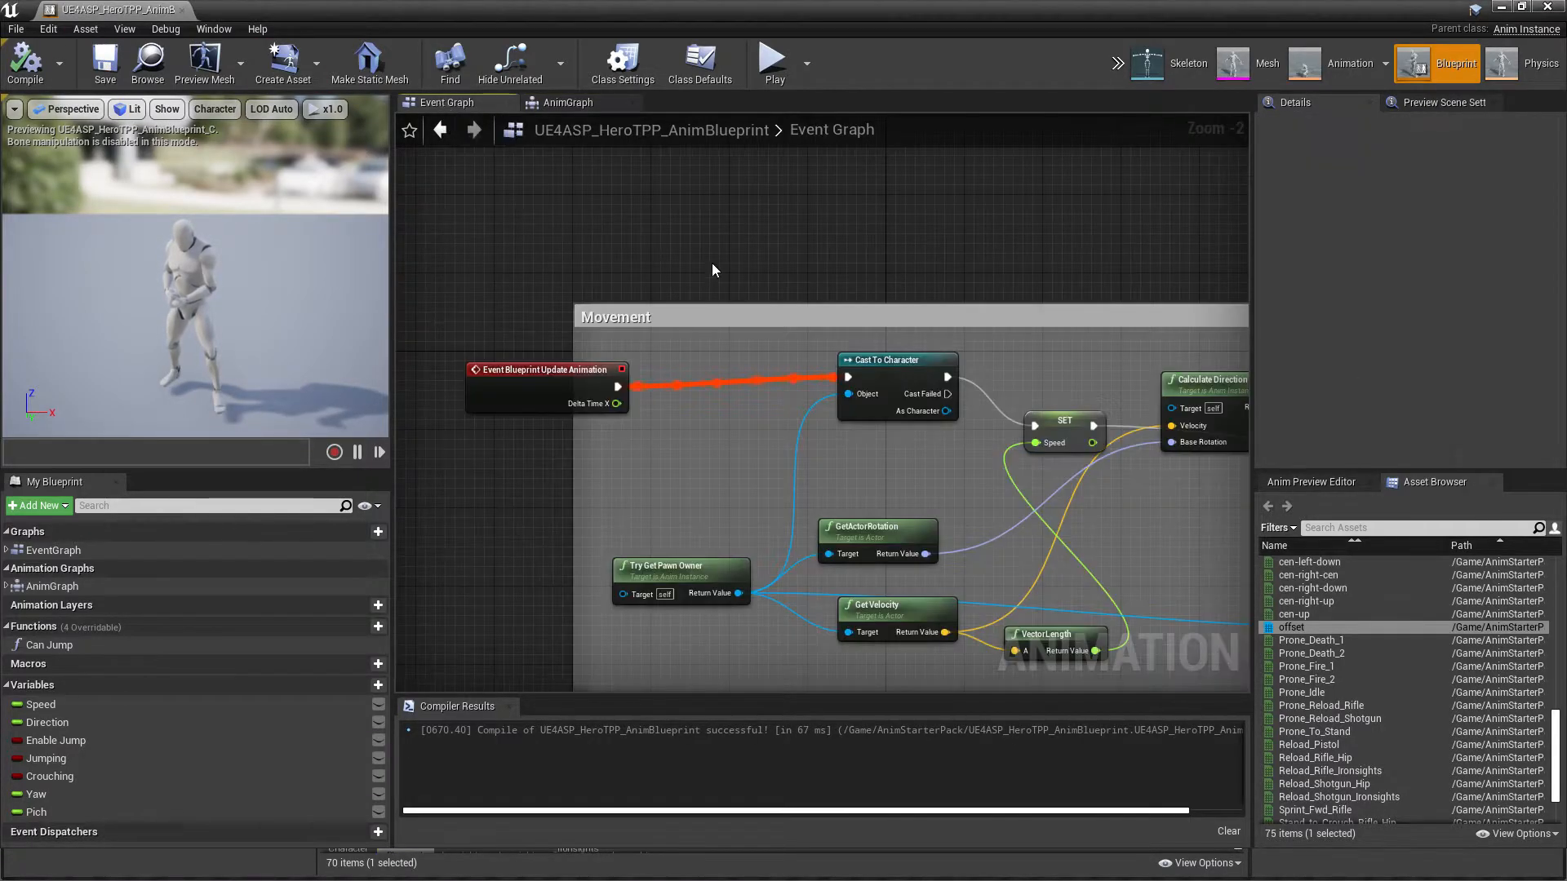
{"action": "scroll", "scroll_direction": "down", "scroll_amount": 3}
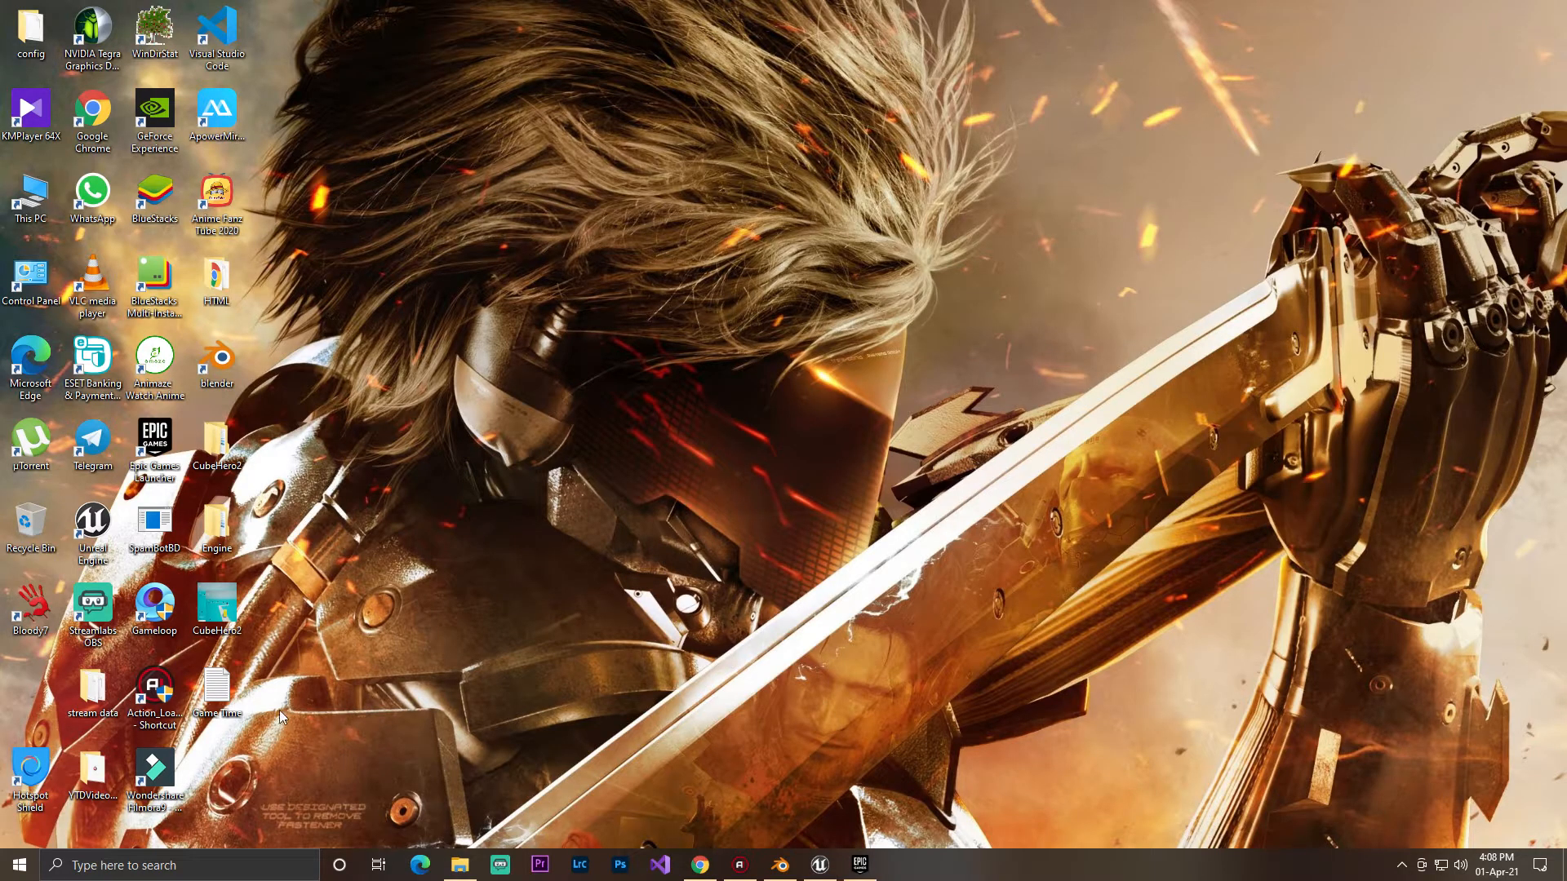
{"action": "mouse_move", "coordinate": [602, 641]}
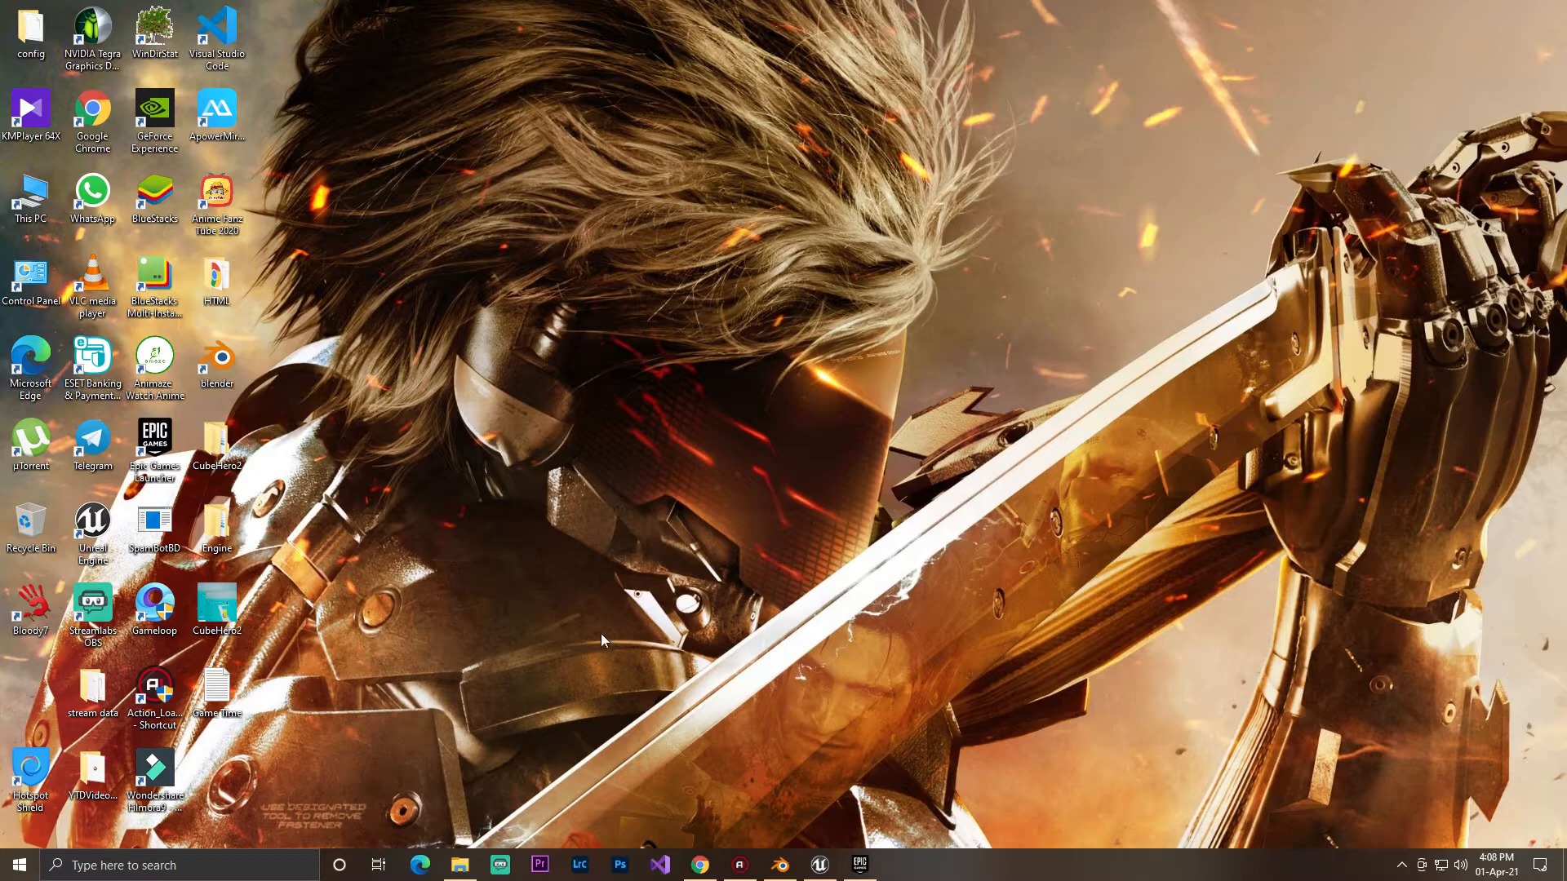
{"action": "mouse_move", "coordinate": [770, 826]}
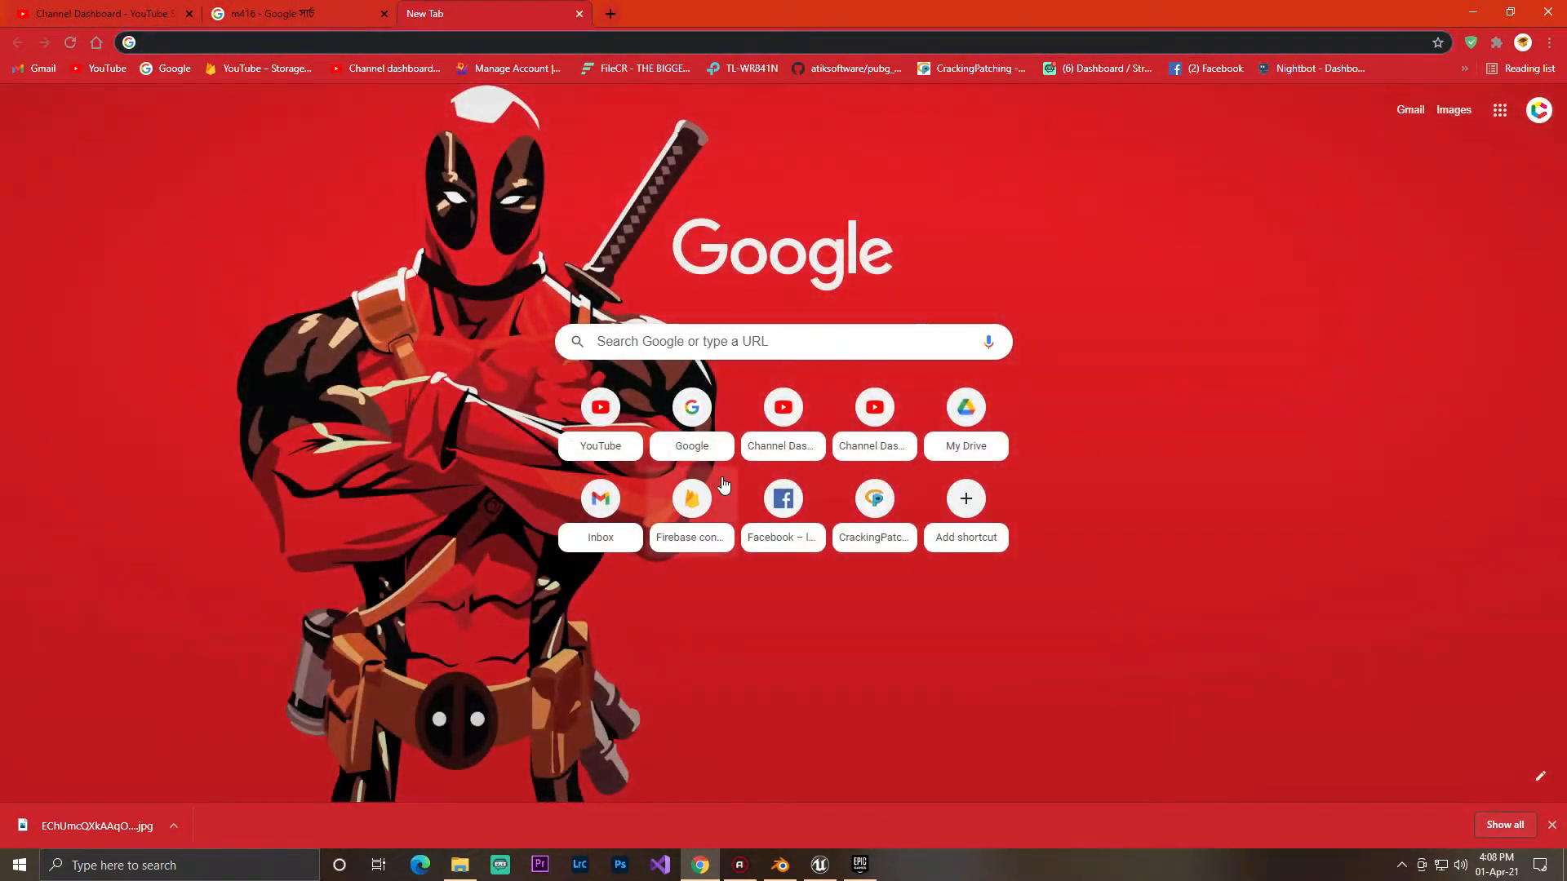
Copy the node code from offset data.txt and reopen UE4ASP_HeroTPP_AnimBlueprint
{"action": "left_click", "coordinate": [965, 406]}
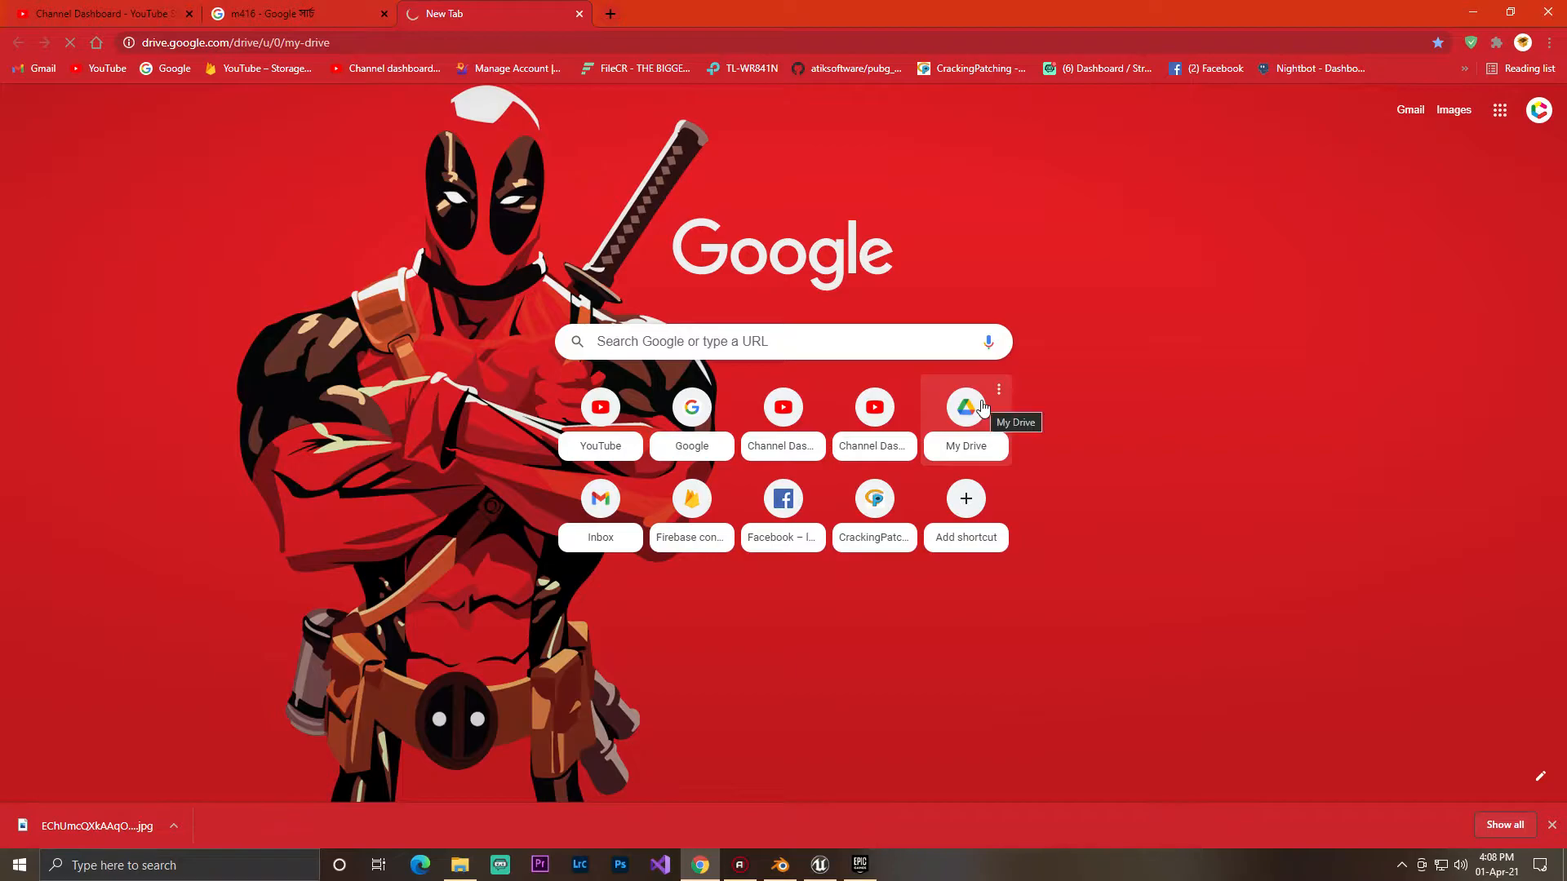
{"action": "left_click", "coordinate": [965, 407]}
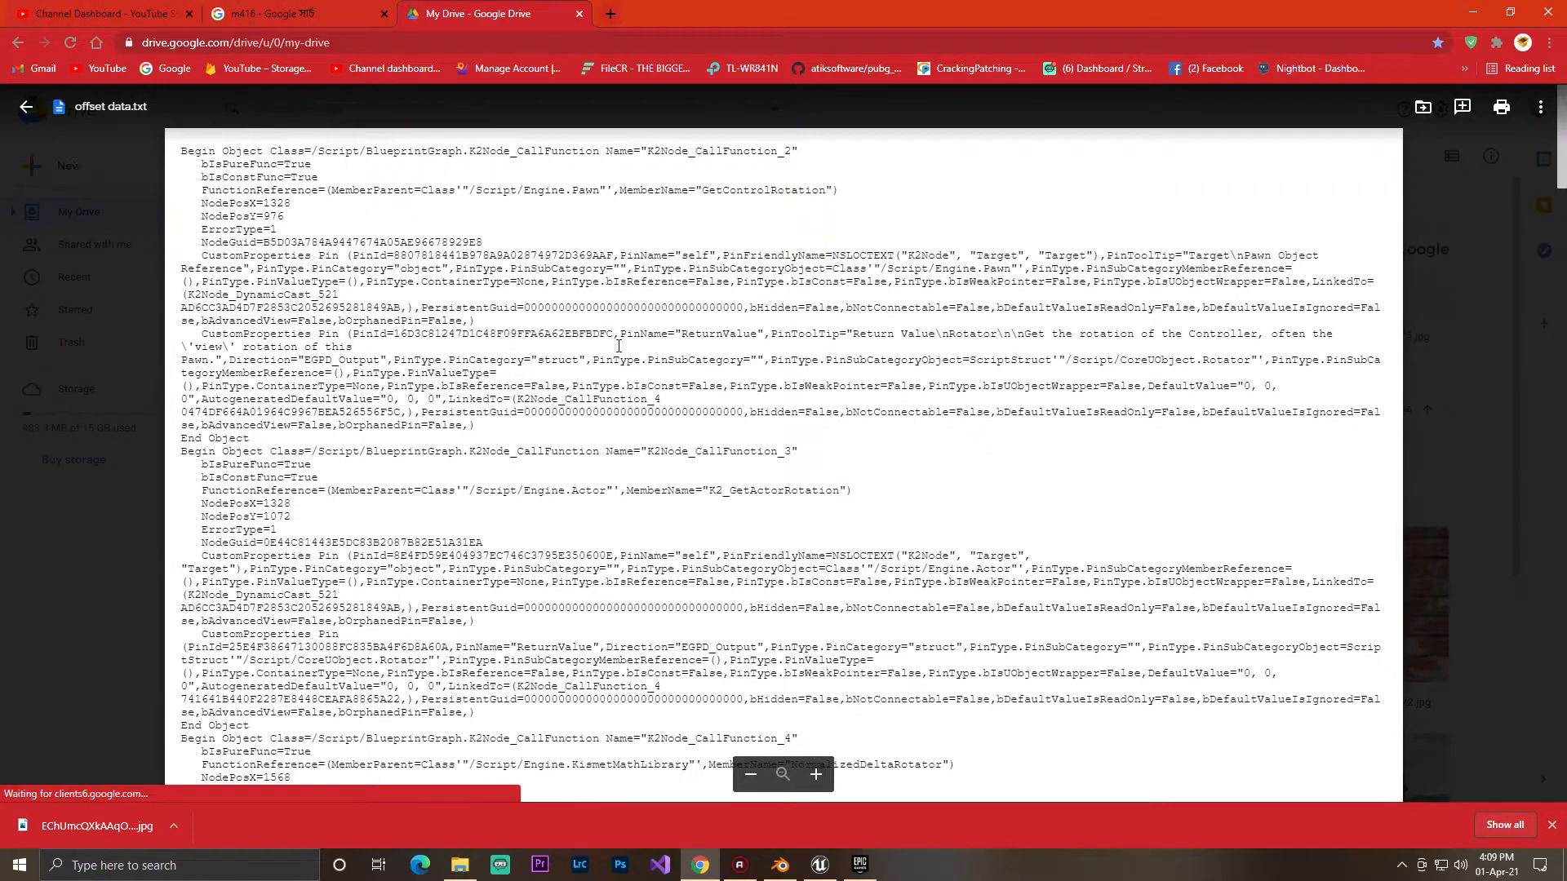
{"action": "key", "text": "ctrl+a"}
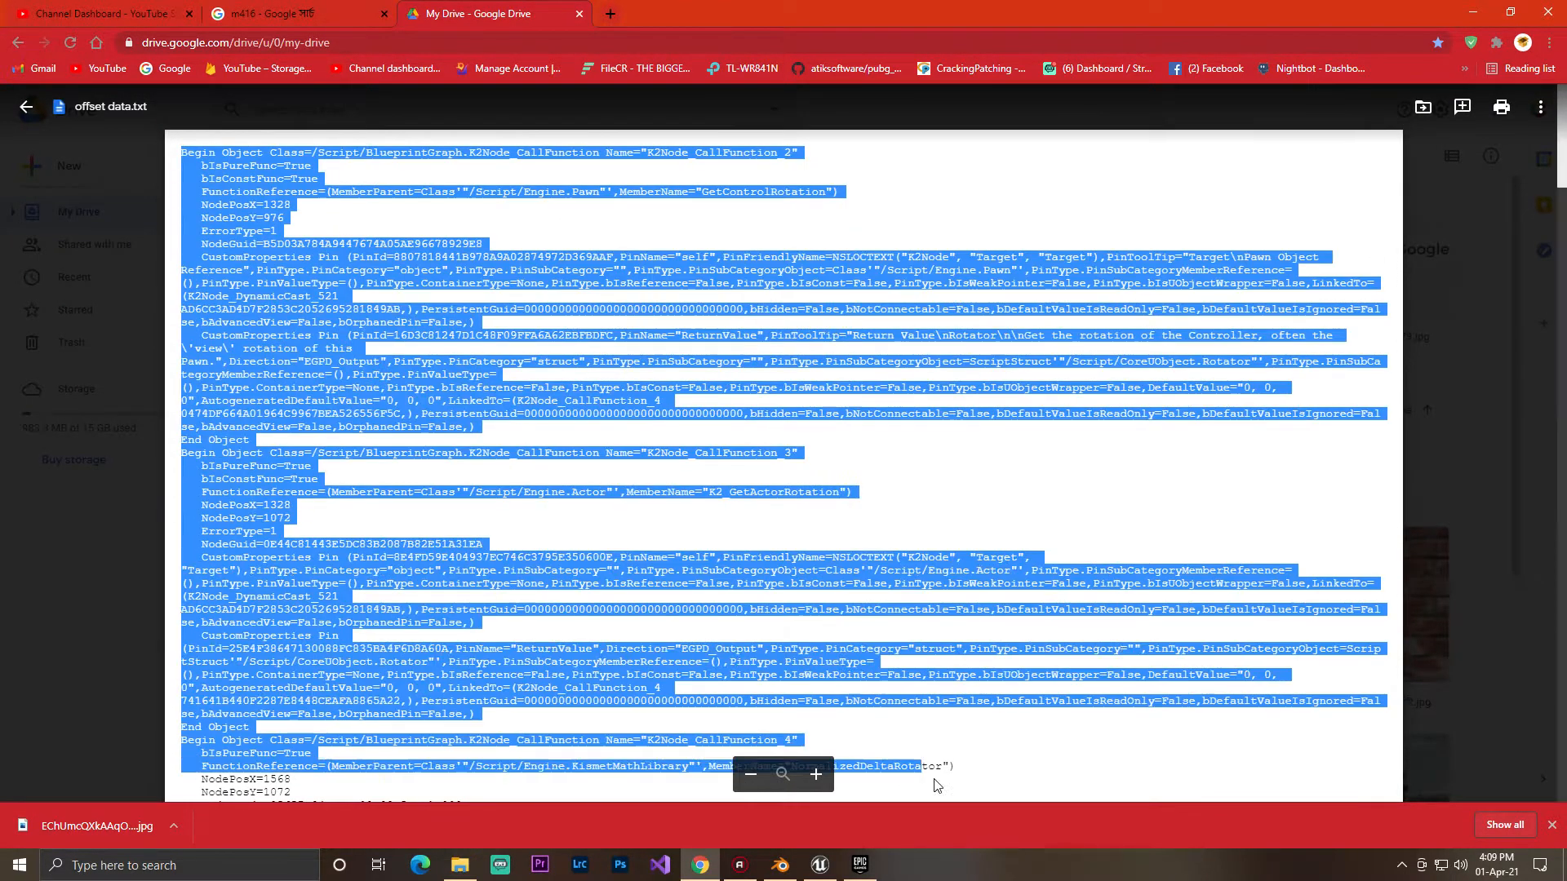
{"action": "scroll", "scroll_direction": "down", "scroll_amount": 3}
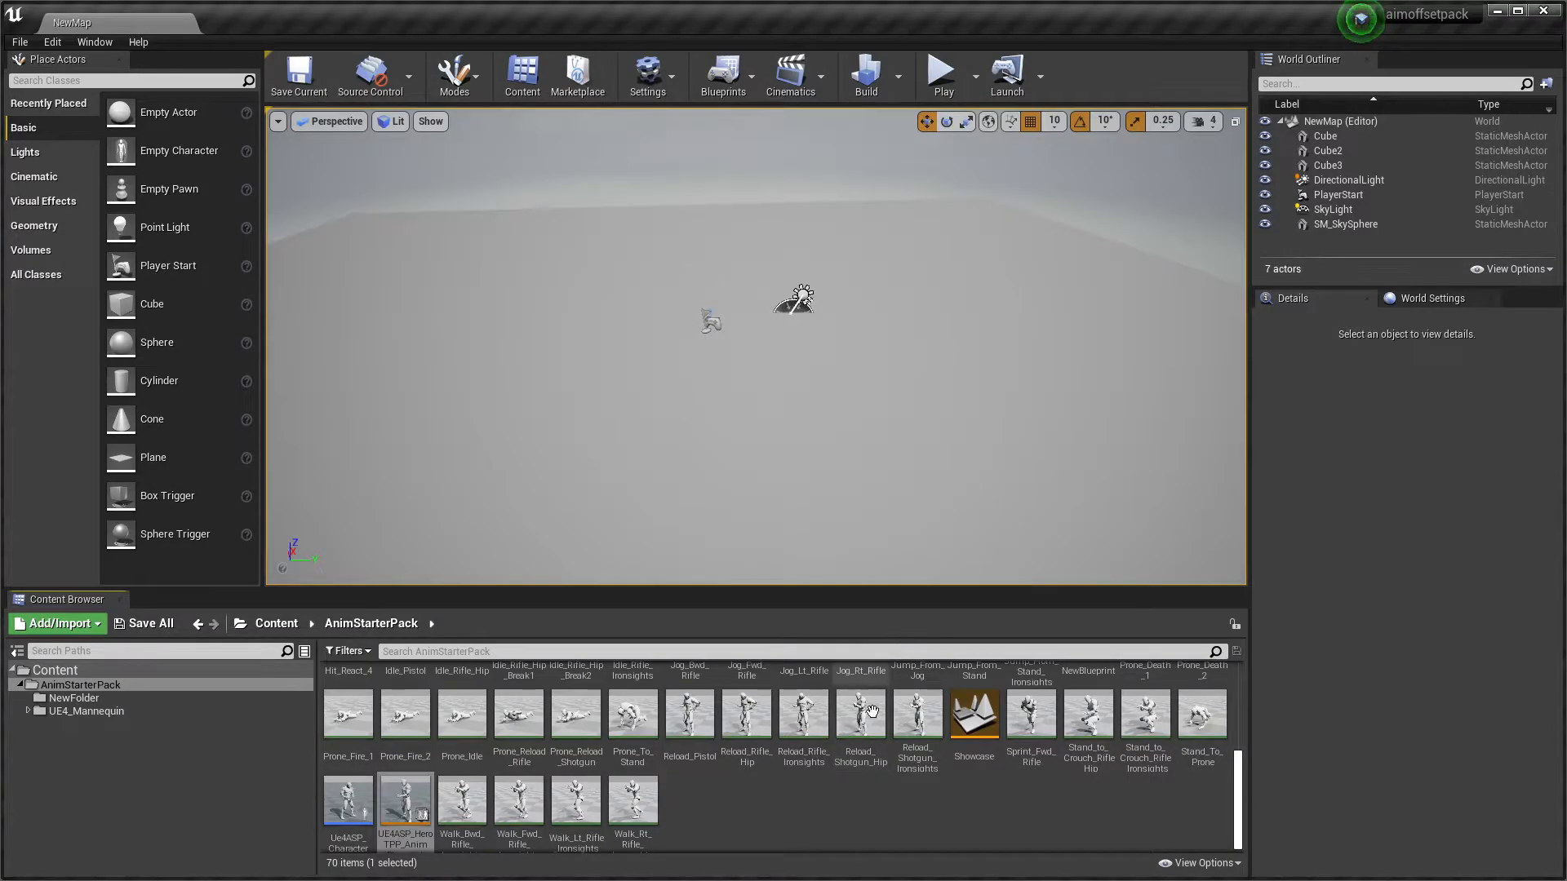
{"action": "double_click", "coordinate": [405, 800]}
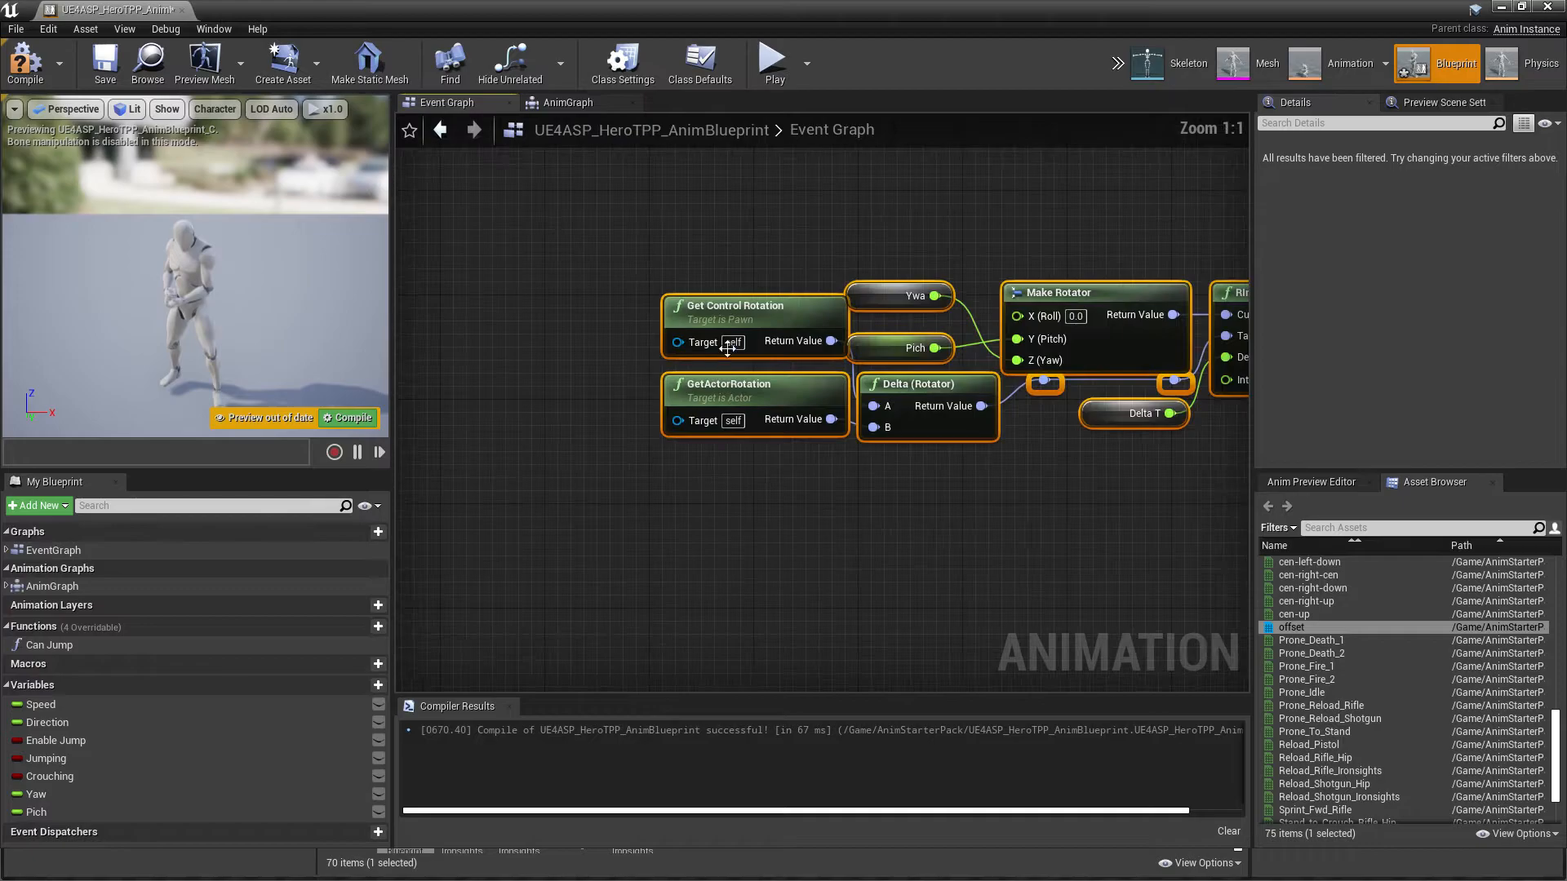
{"action": "scroll", "scroll_direction": "down", "scroll_amount": 3}
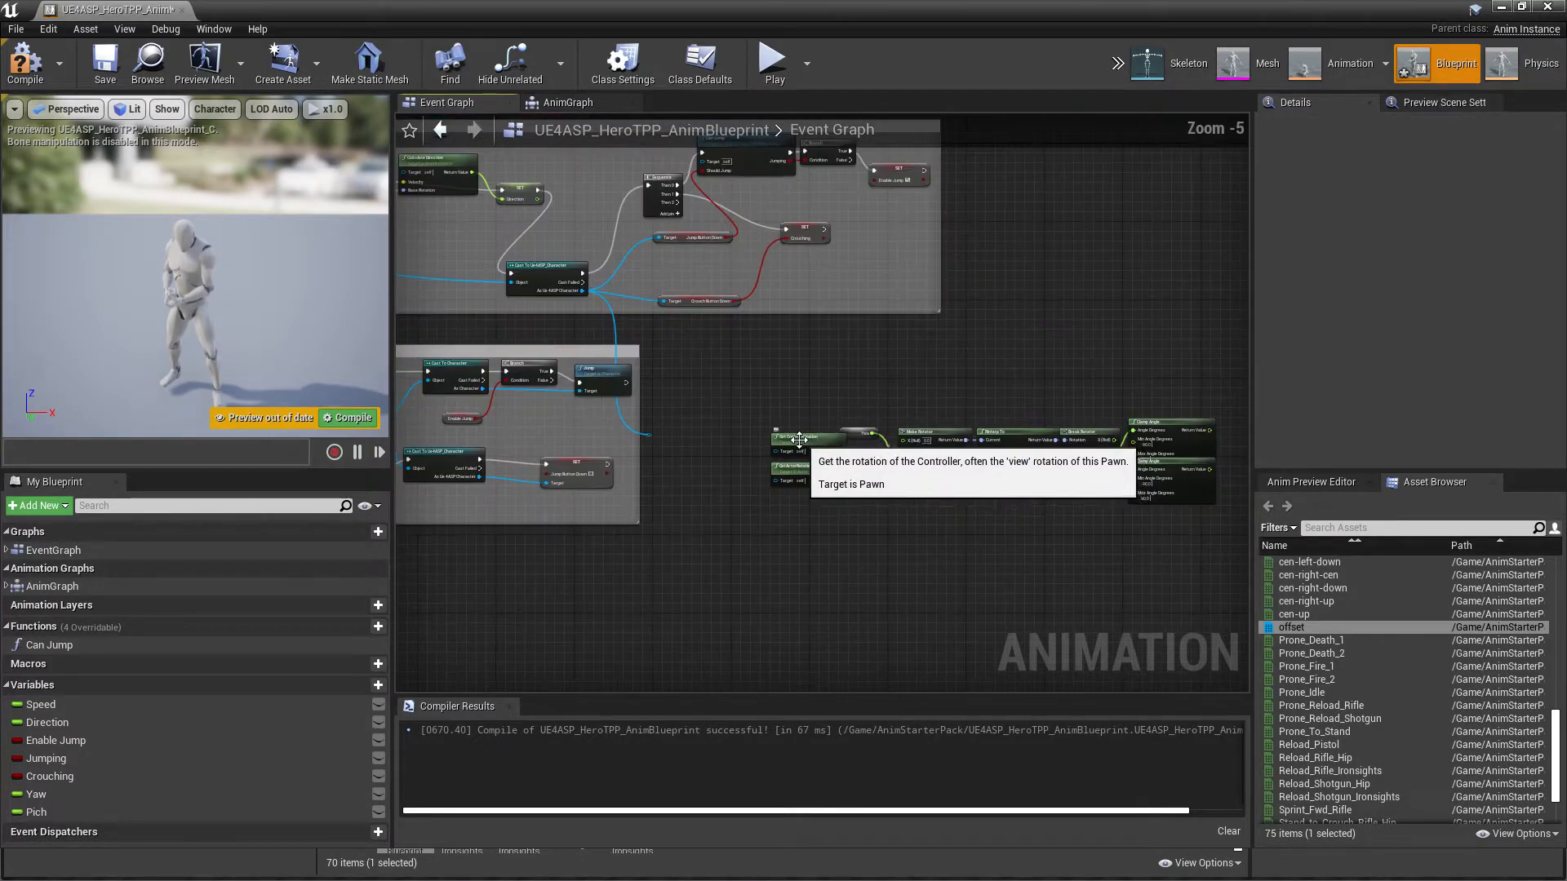
{"action": "scroll", "scroll_direction": "up", "scroll_amount": 3}
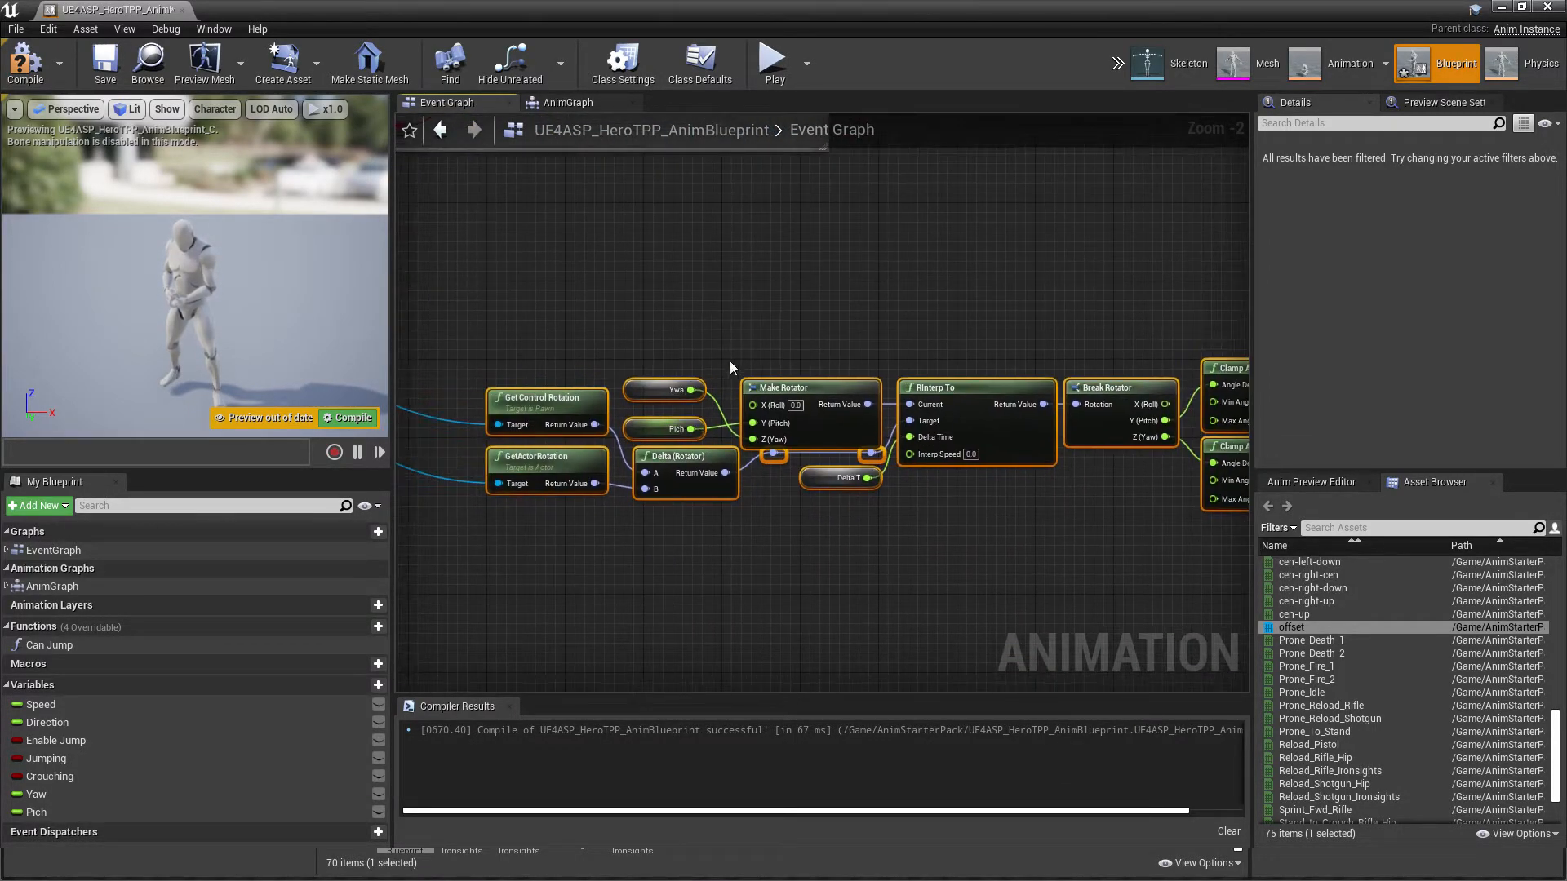
{"action": "scroll", "scroll_direction": "up", "scroll_amount": 3}
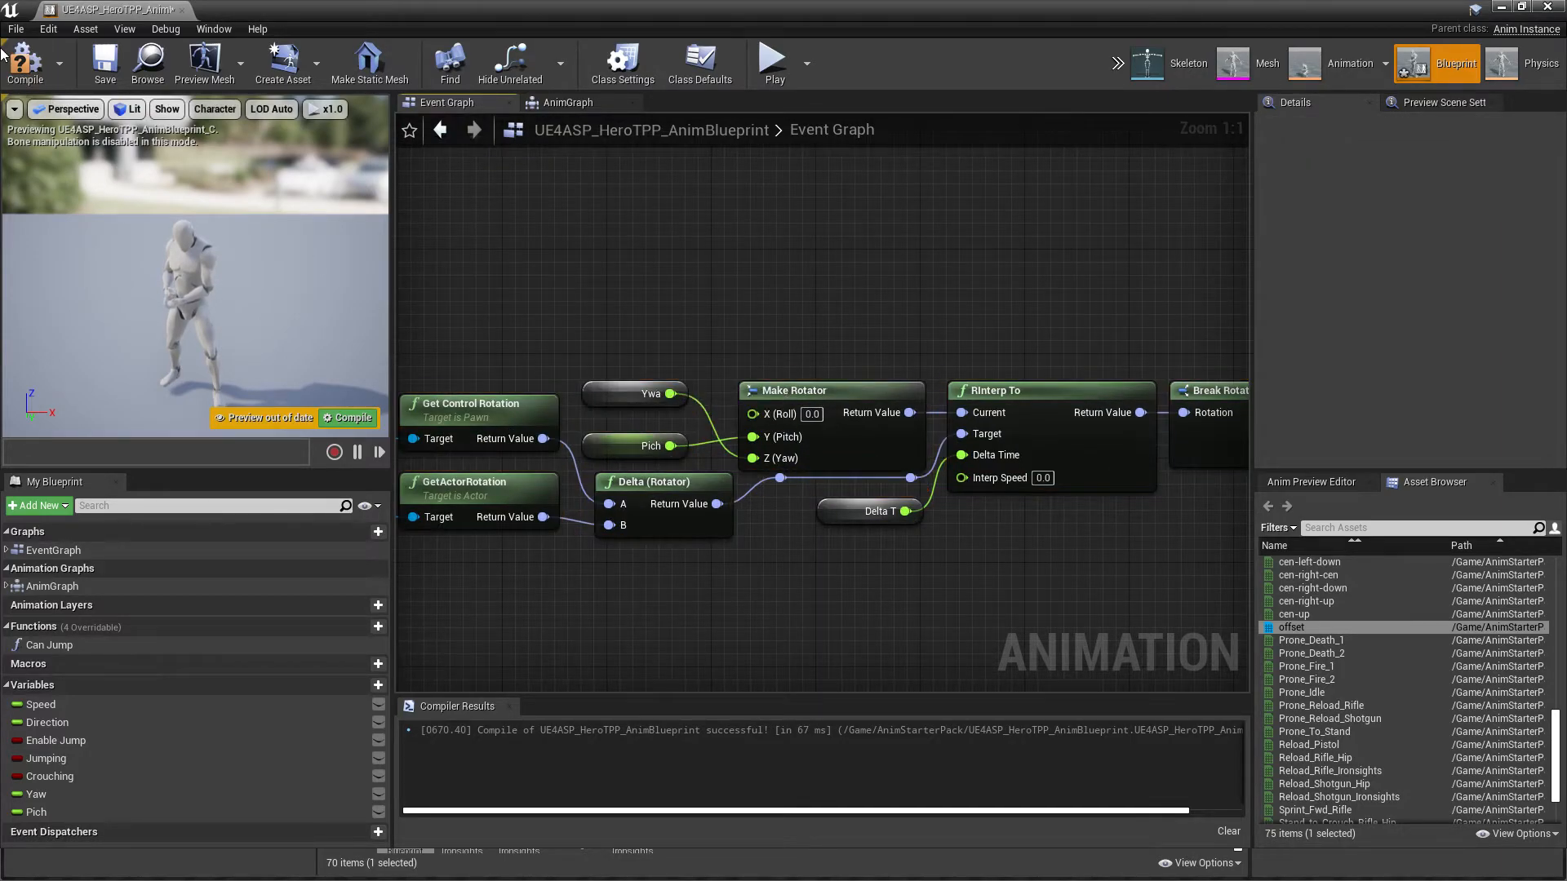
Create the missing ywa variable for the pasted node
{"action": "right_click", "coordinate": [635, 392]}
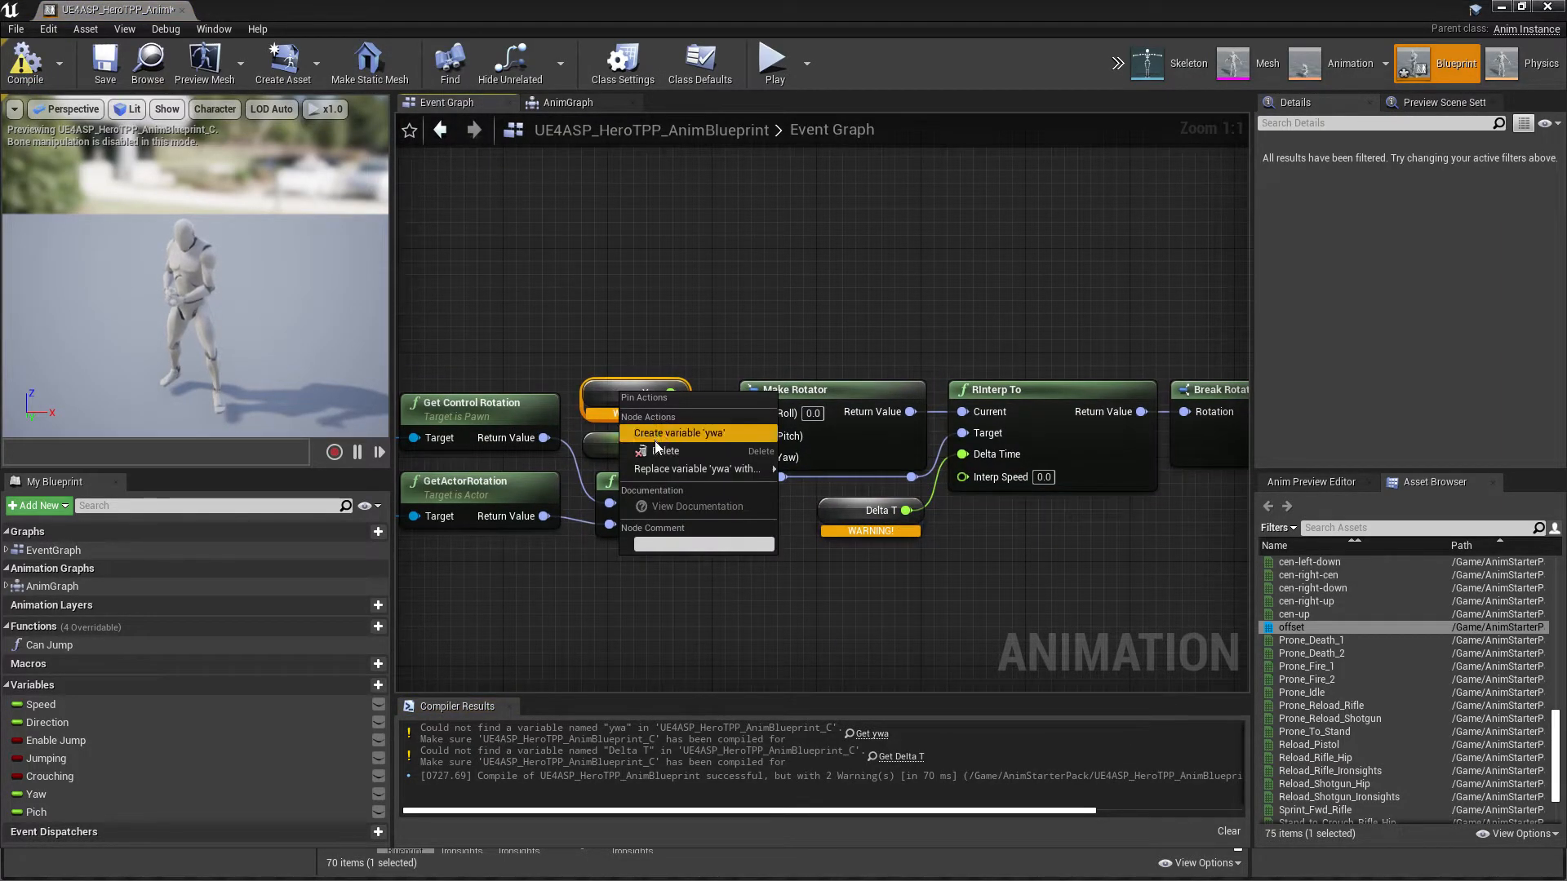
{"action": "left_click", "coordinate": [681, 432]}
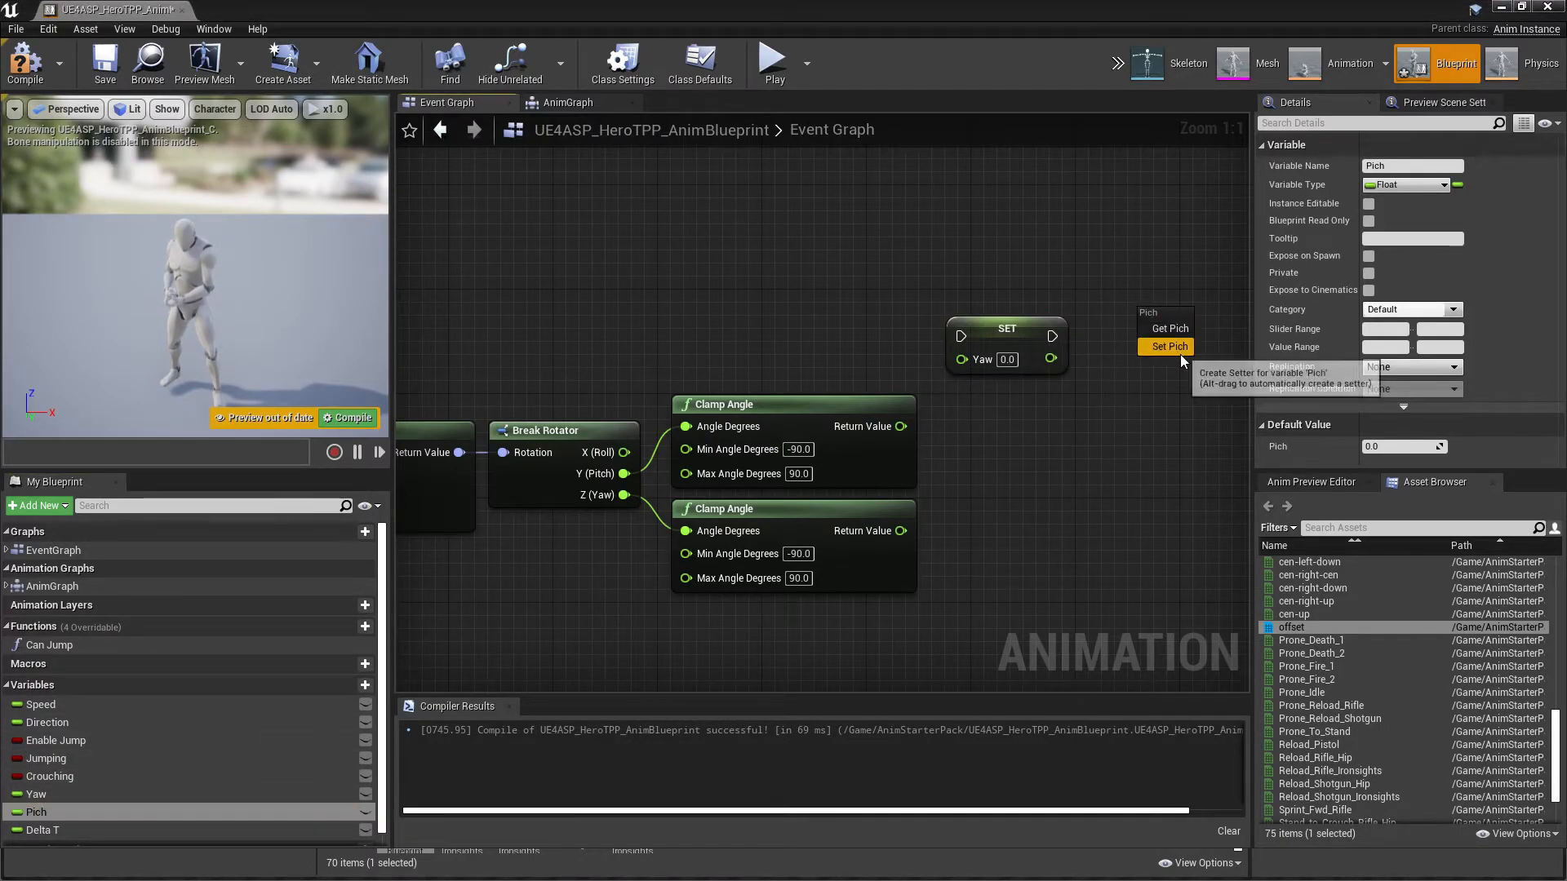
Add a Set Pich node and wire the Clamp Angle outputs into the setters
{"action": "left_click", "coordinate": [1169, 347]}
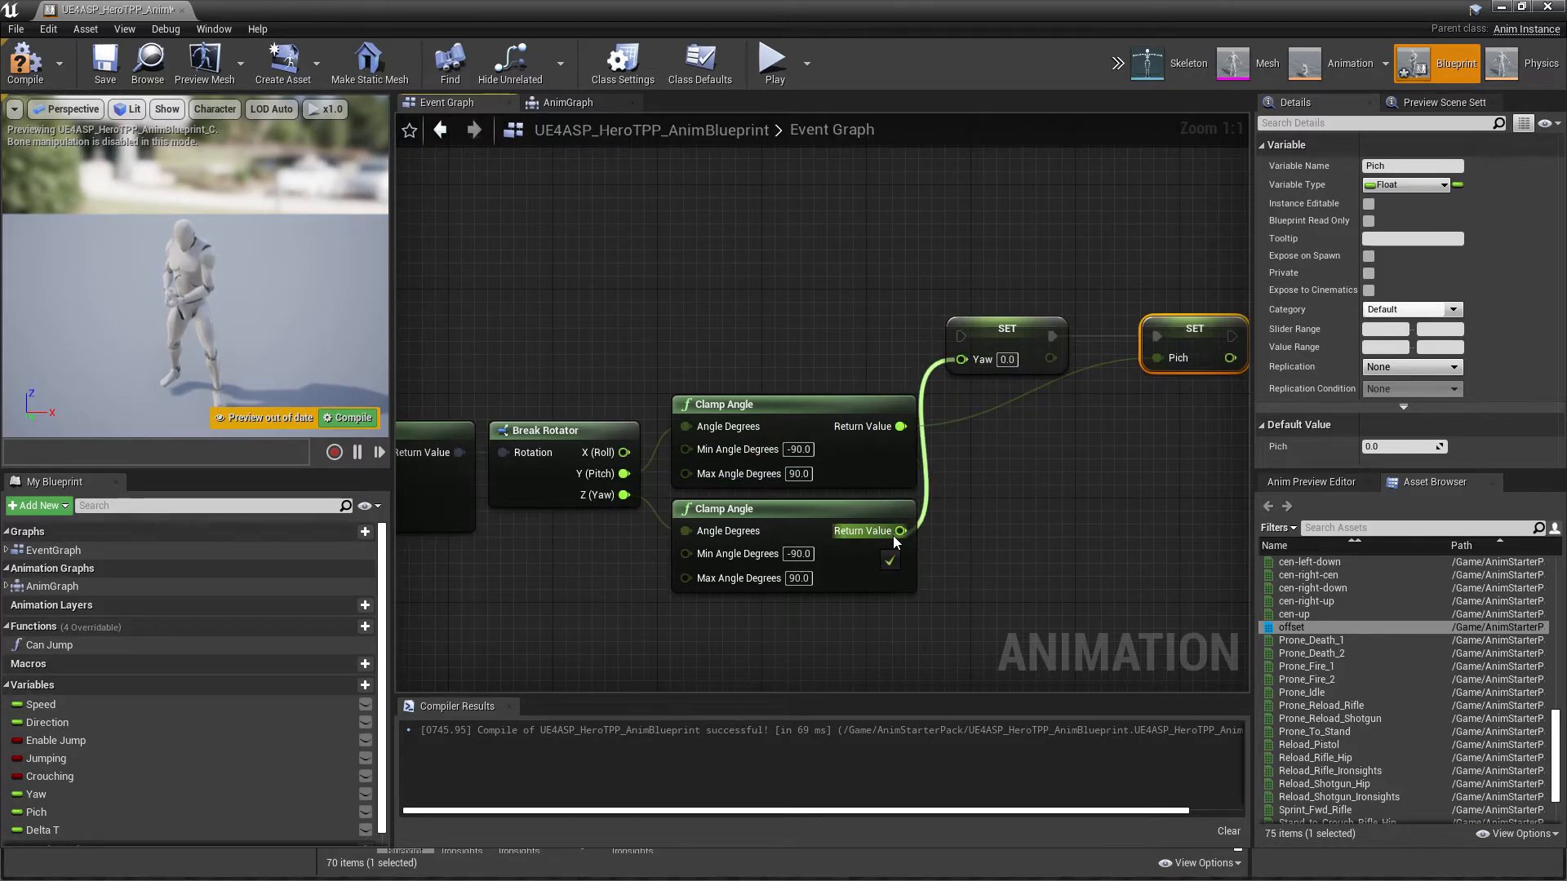
{"action": "scroll", "scroll_direction": "down", "scroll_amount": 3}
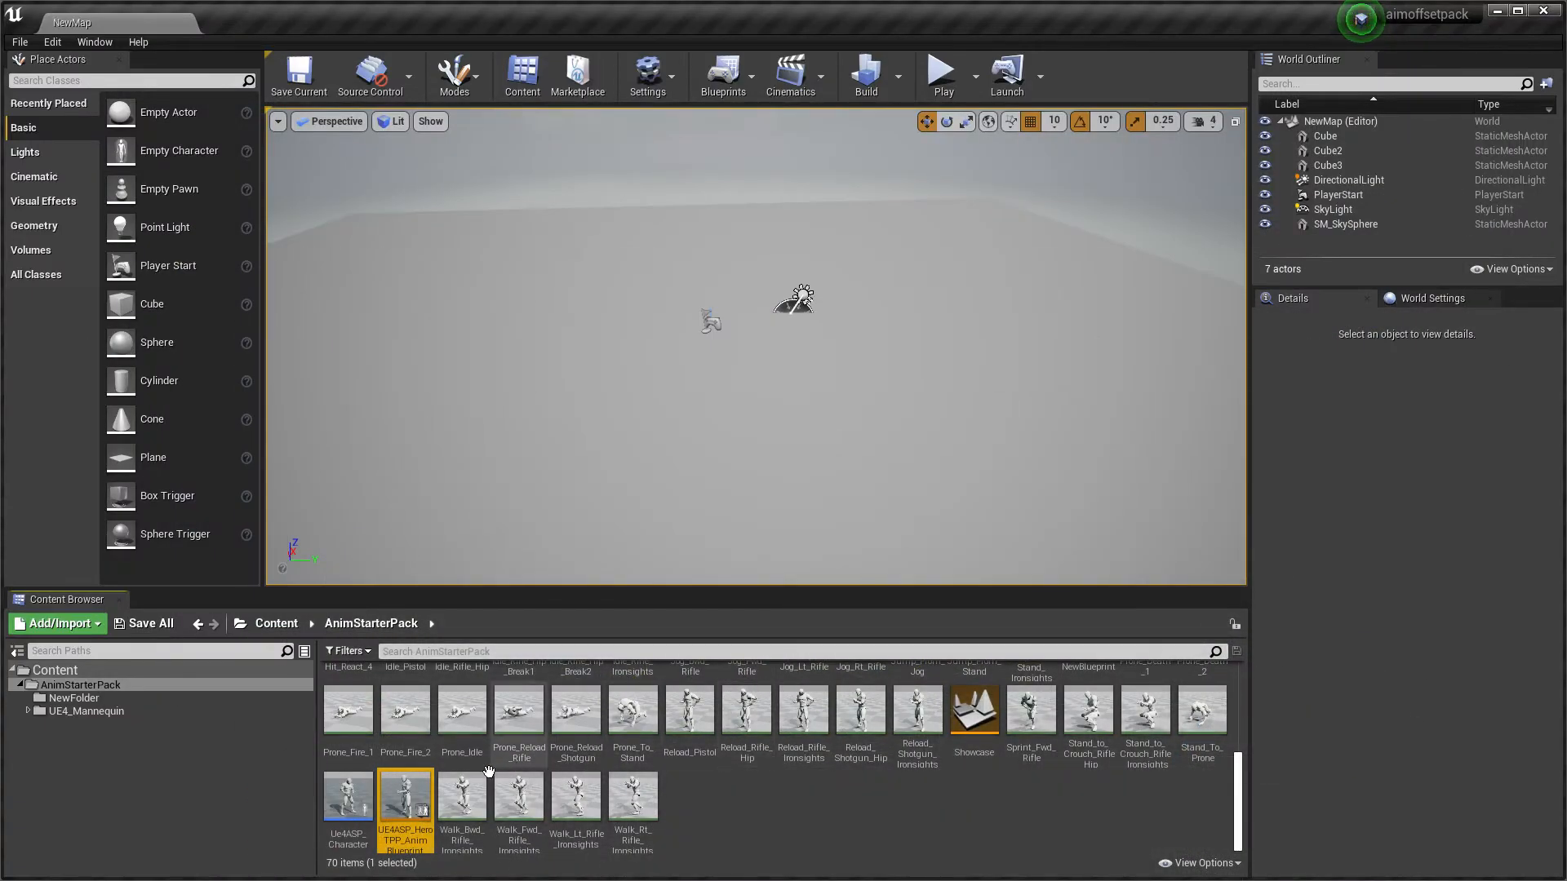
Enable Use Controller Rotation Yaw on Ue4ASP_Character and return to the level editor
{"action": "double_click", "coordinate": [405, 799]}
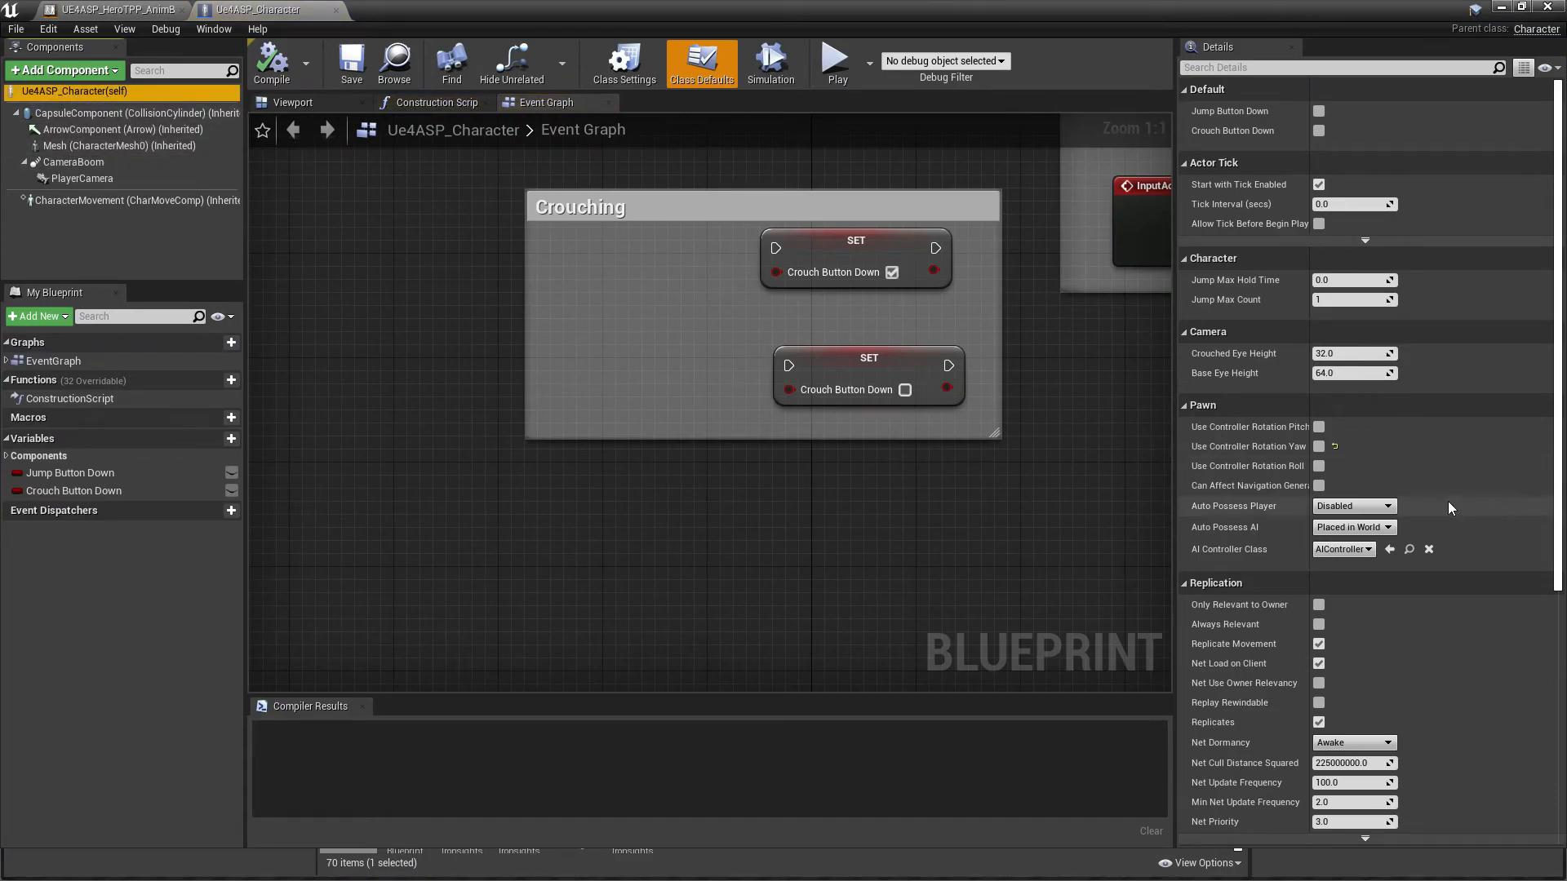
{"action": "left_click", "coordinate": [1318, 445]}
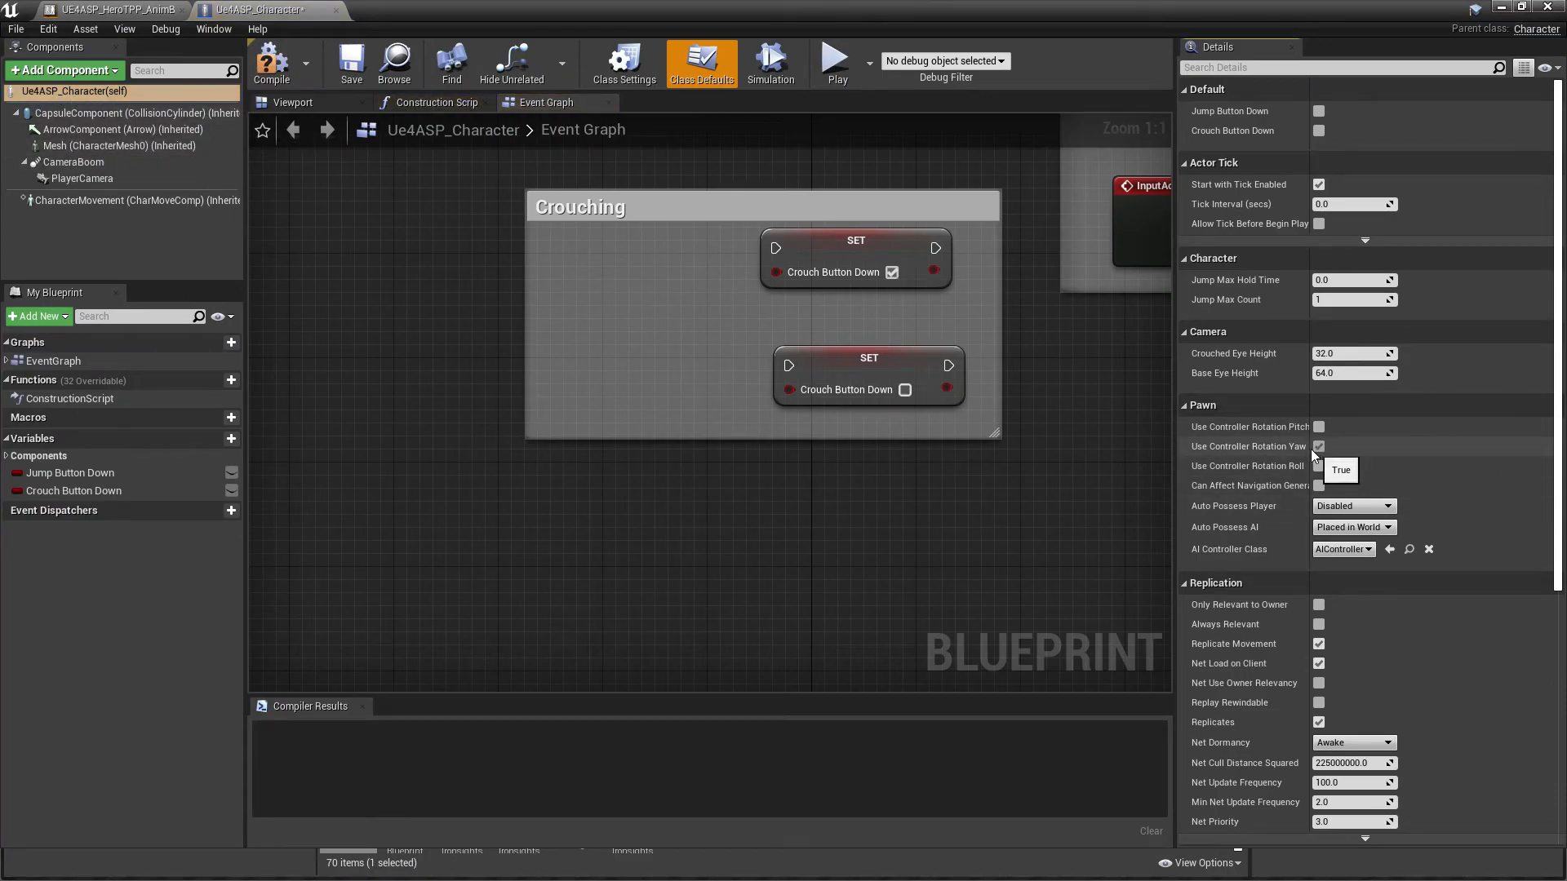
{"action": "mouse_move", "coordinate": [1323, 455]}
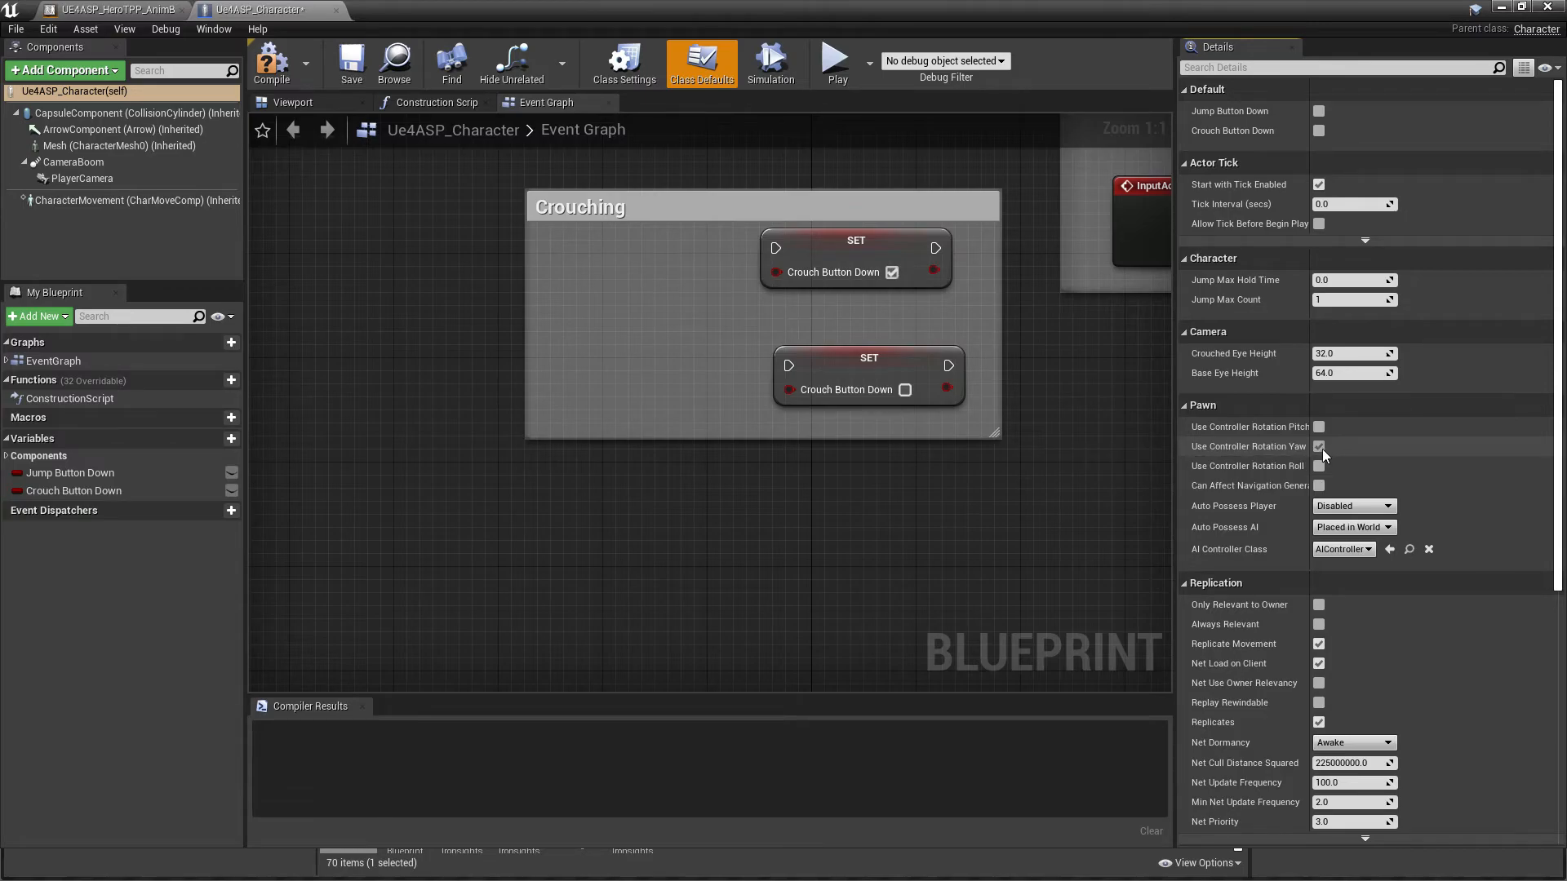
{"action": "left_click", "coordinate": [1318, 447]}
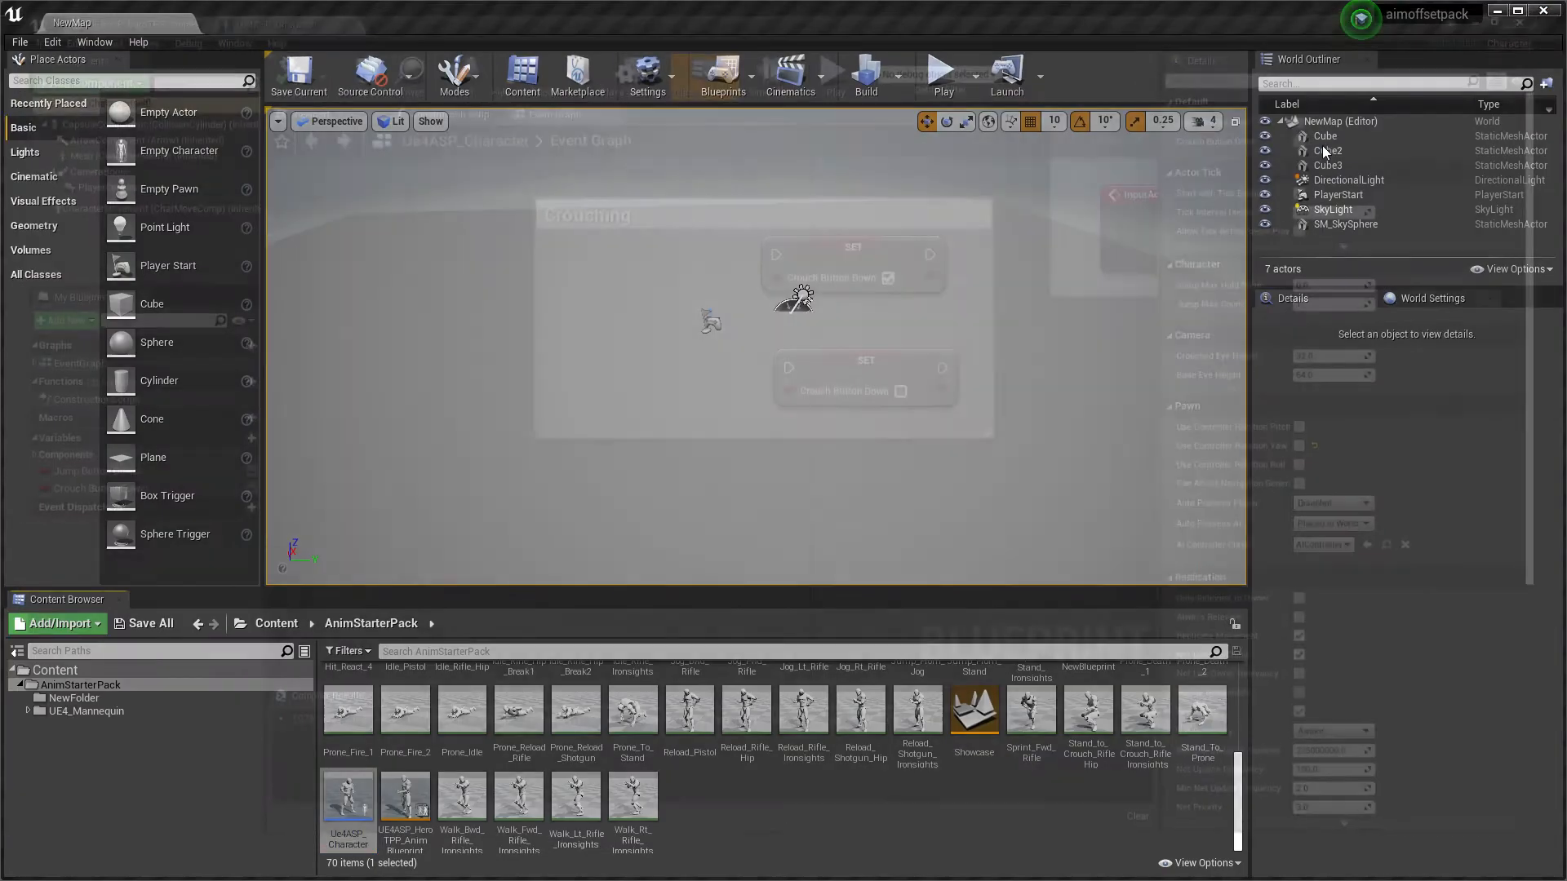
Start a Play In Editor session of NewMap to watch the hero character run
{"action": "left_click", "coordinate": [940, 75]}
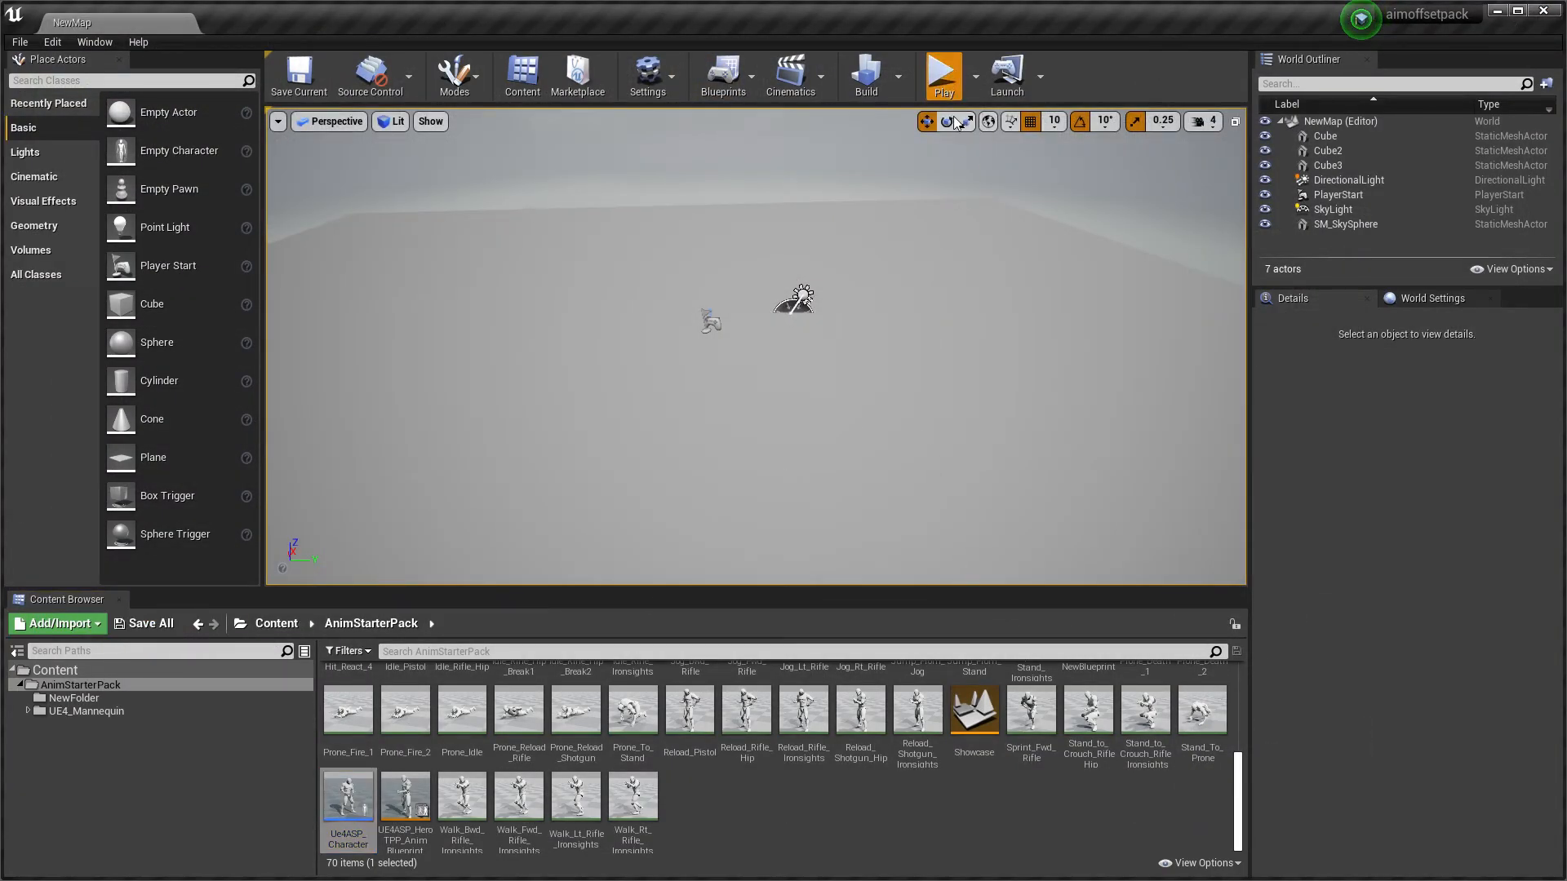
{"action": "left_click", "coordinate": [940, 68]}
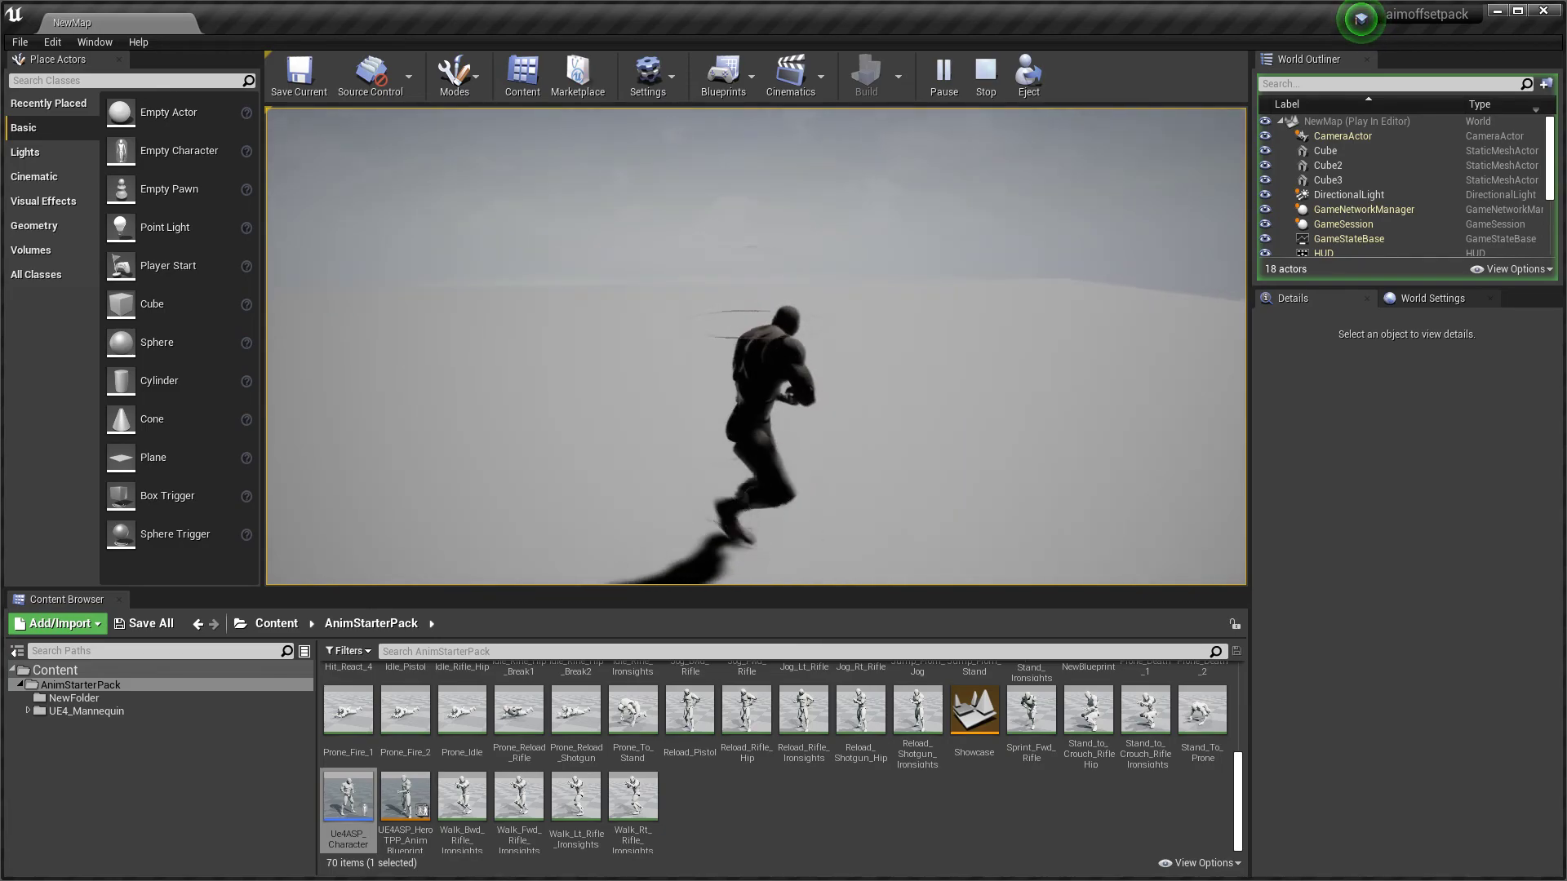
Stop the Play In Editor session to return to the NewMap level editor
{"action": "left_click", "coordinate": [983, 75]}
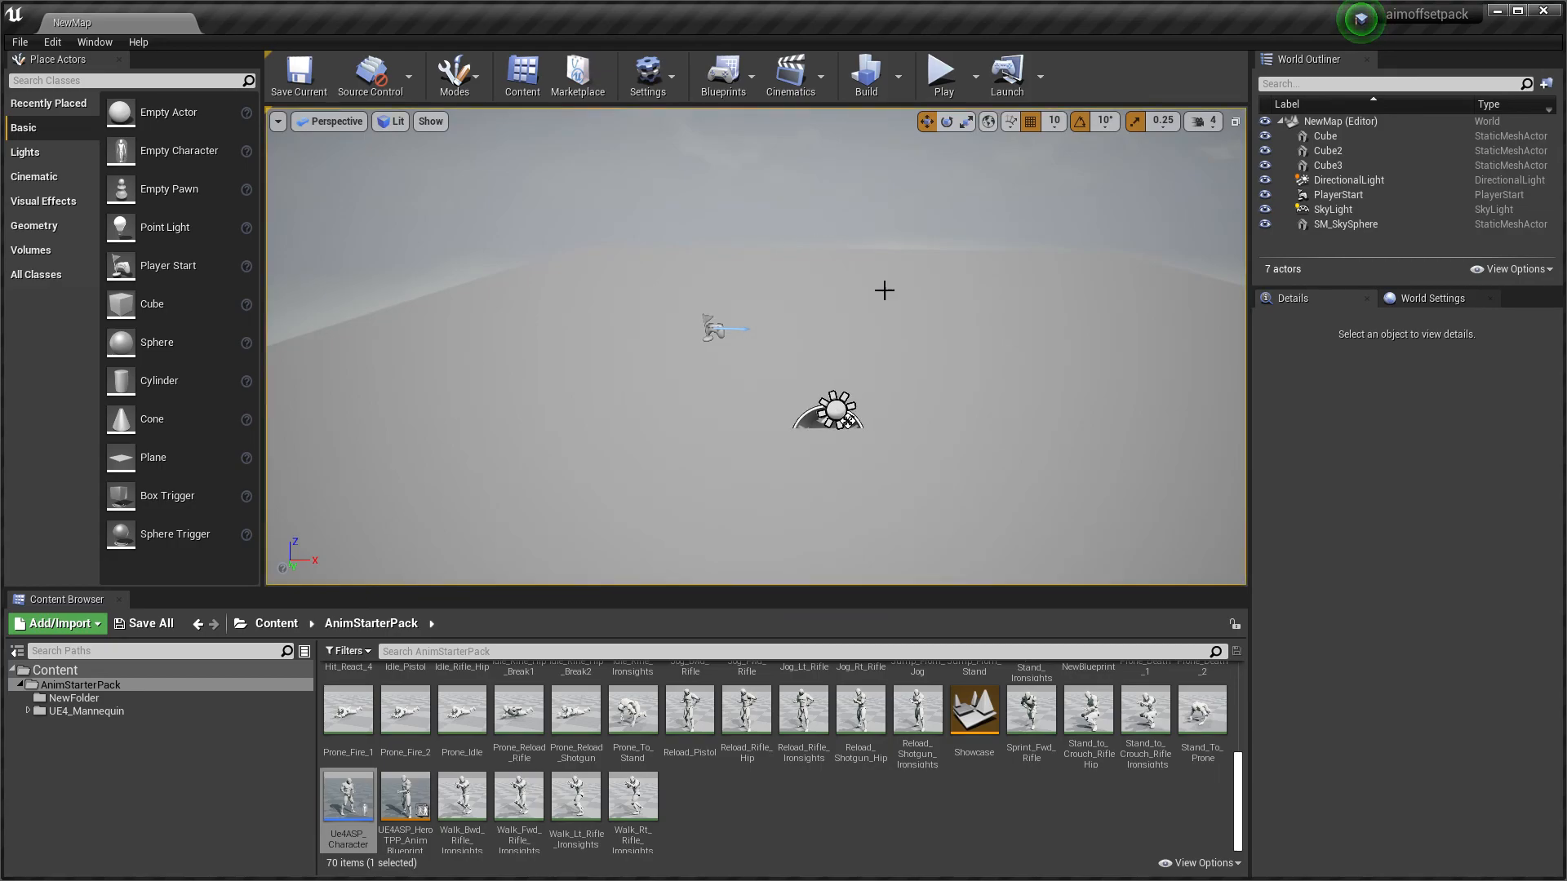
{"action": "mouse_move", "coordinate": [880, 302]}
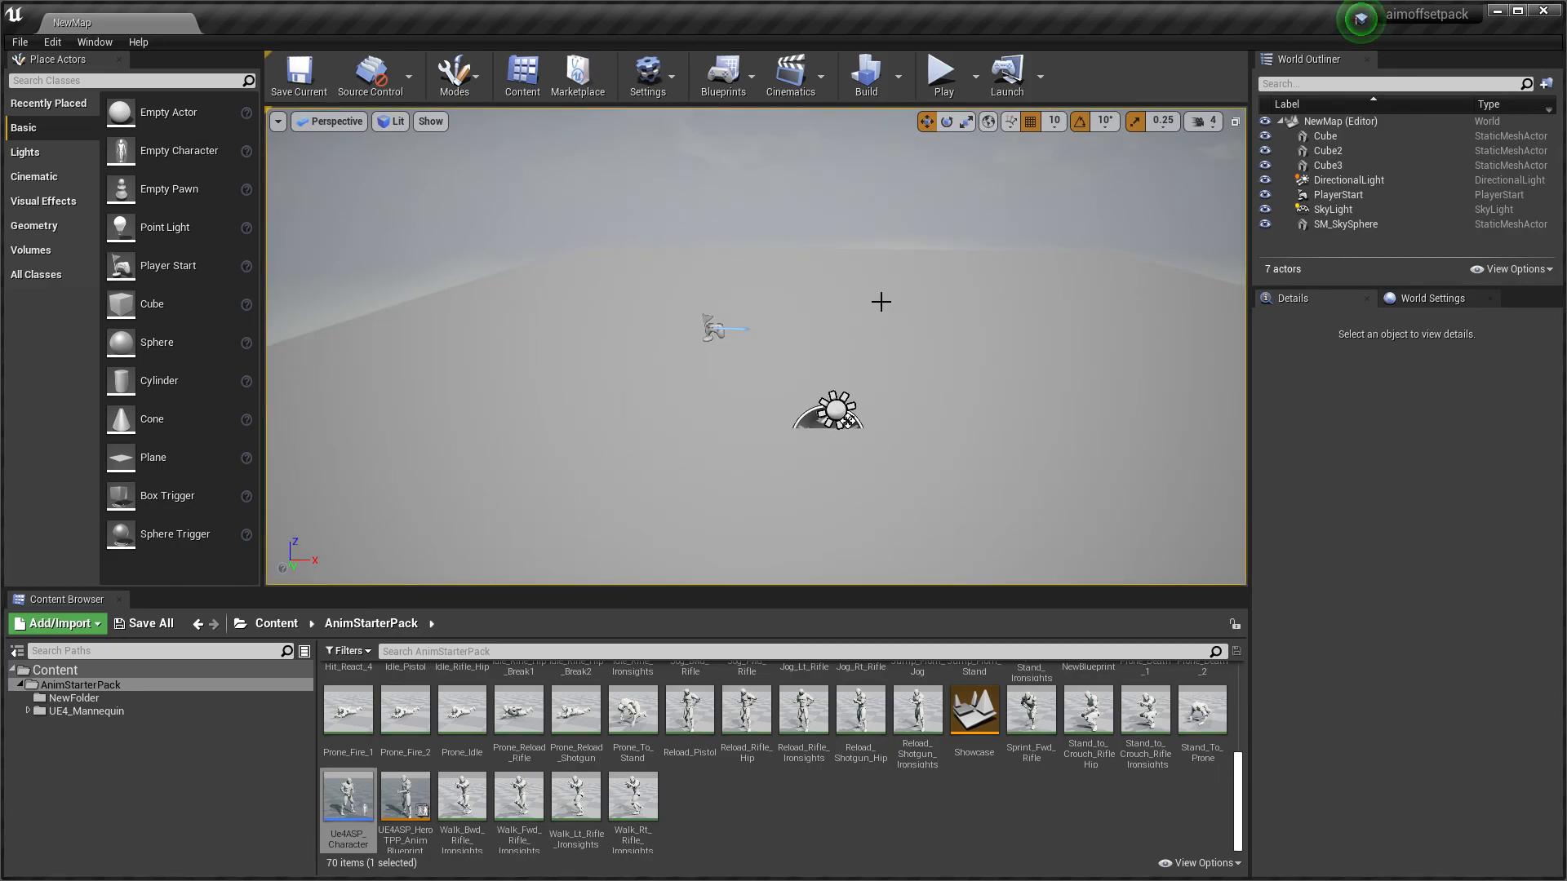